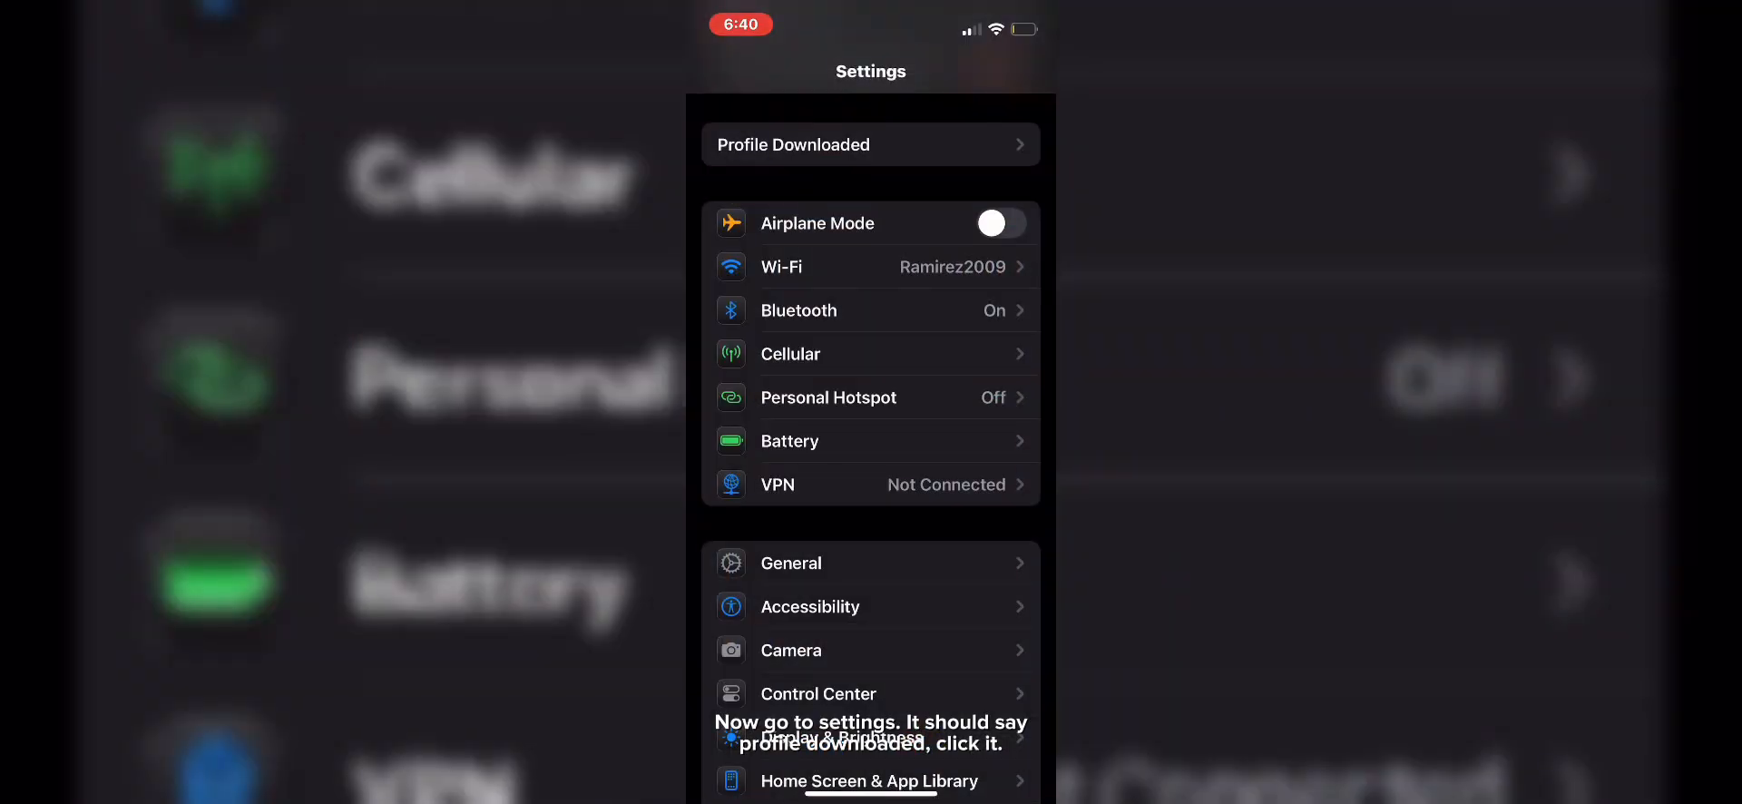
Install the downloaded Skibidi DNS anti-revoke profile, accepting the DNS warning.
left_click(870, 145)
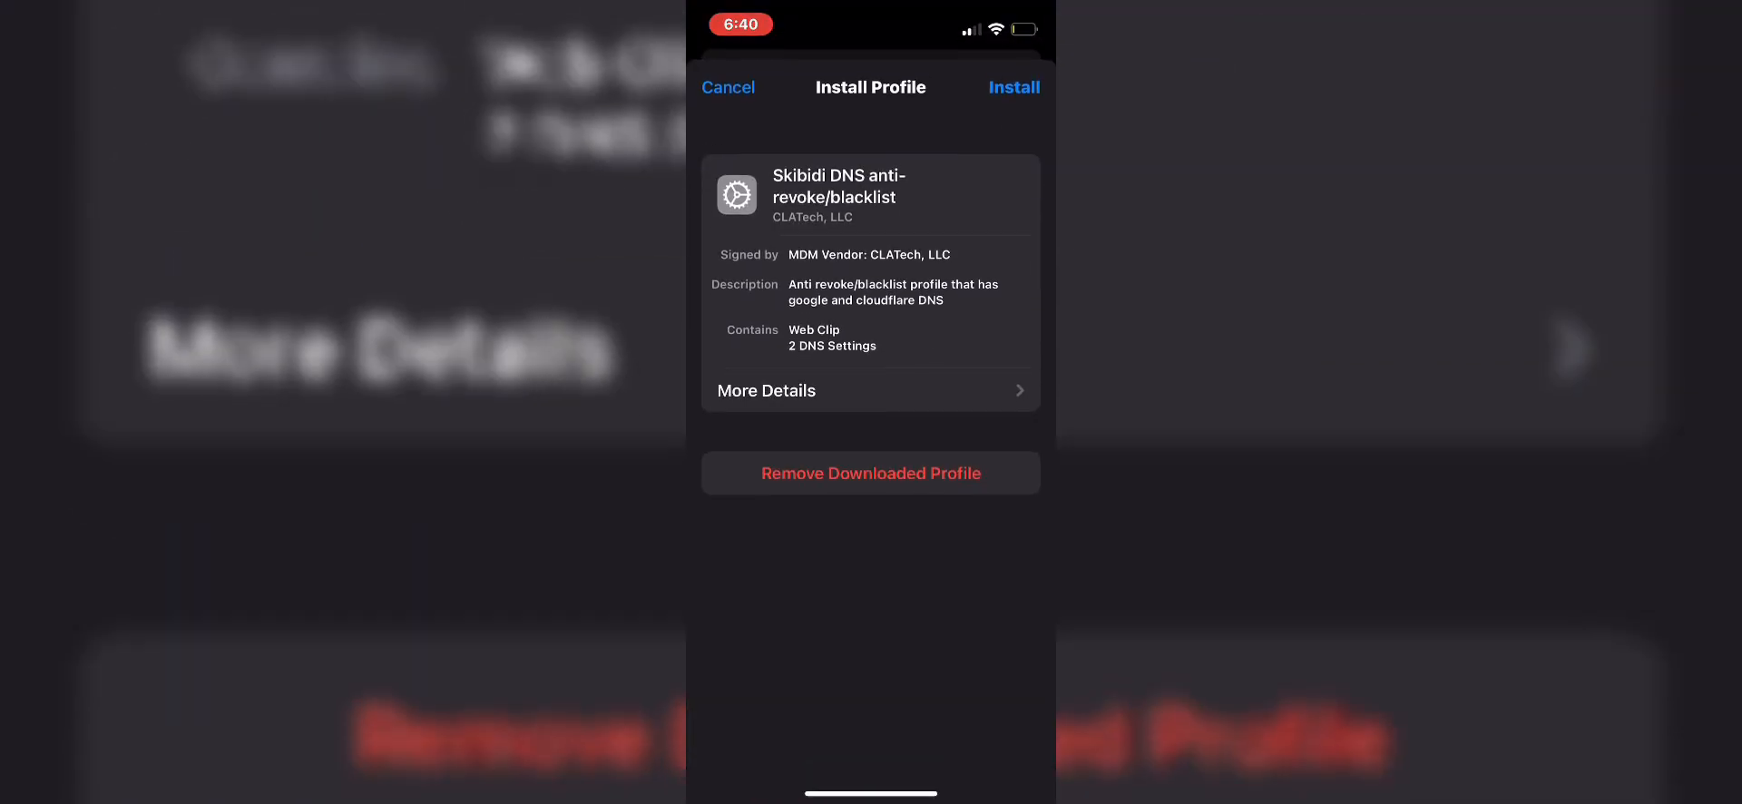
left_click(1013, 86)
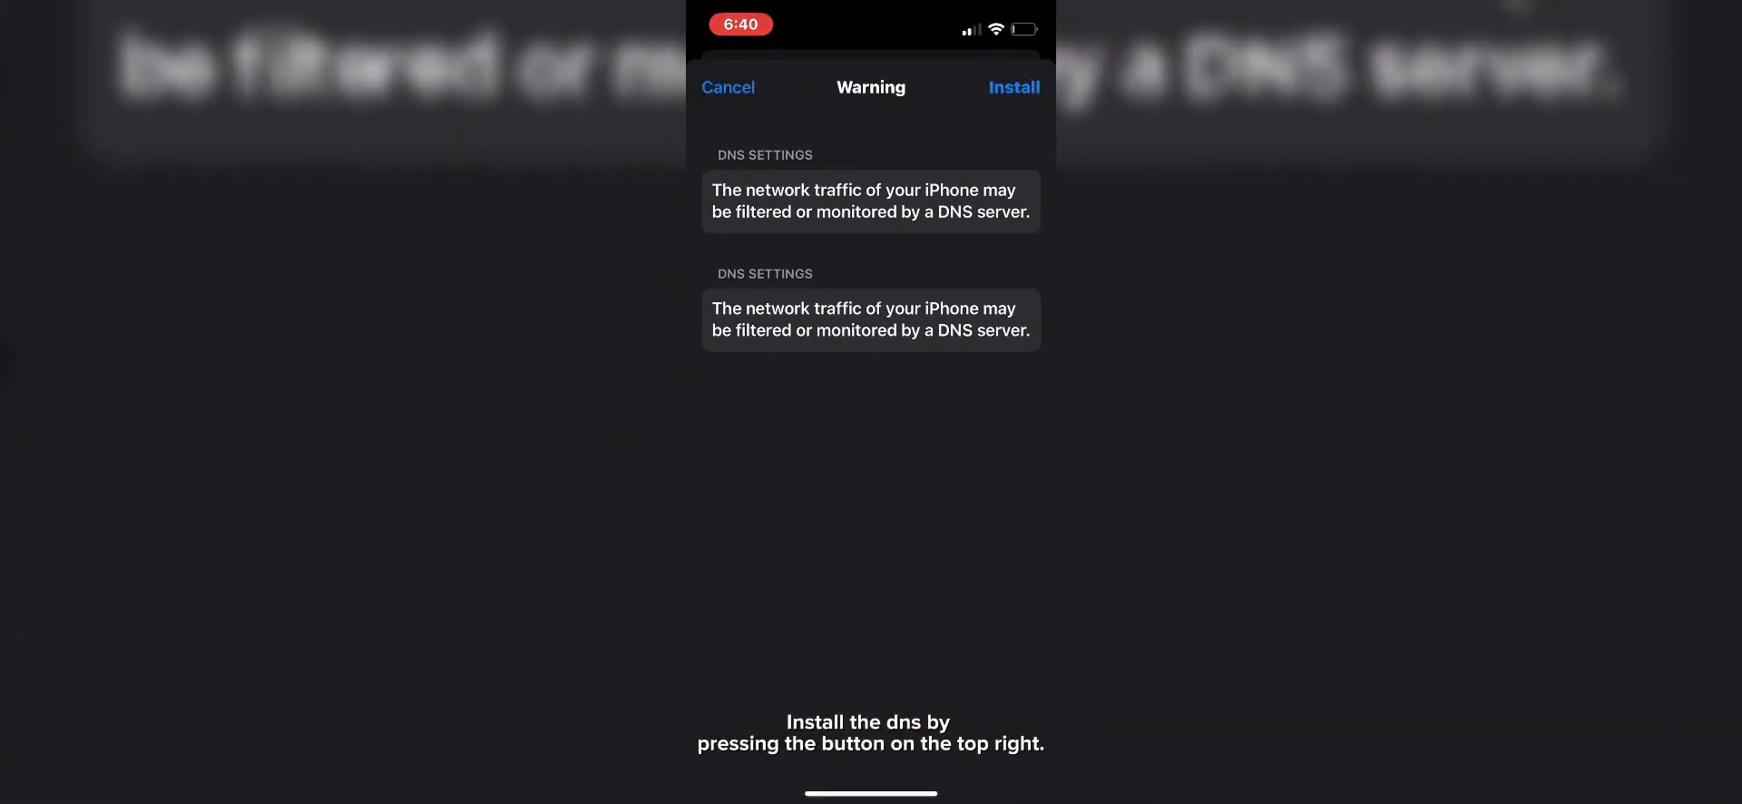
left_click(1012, 86)
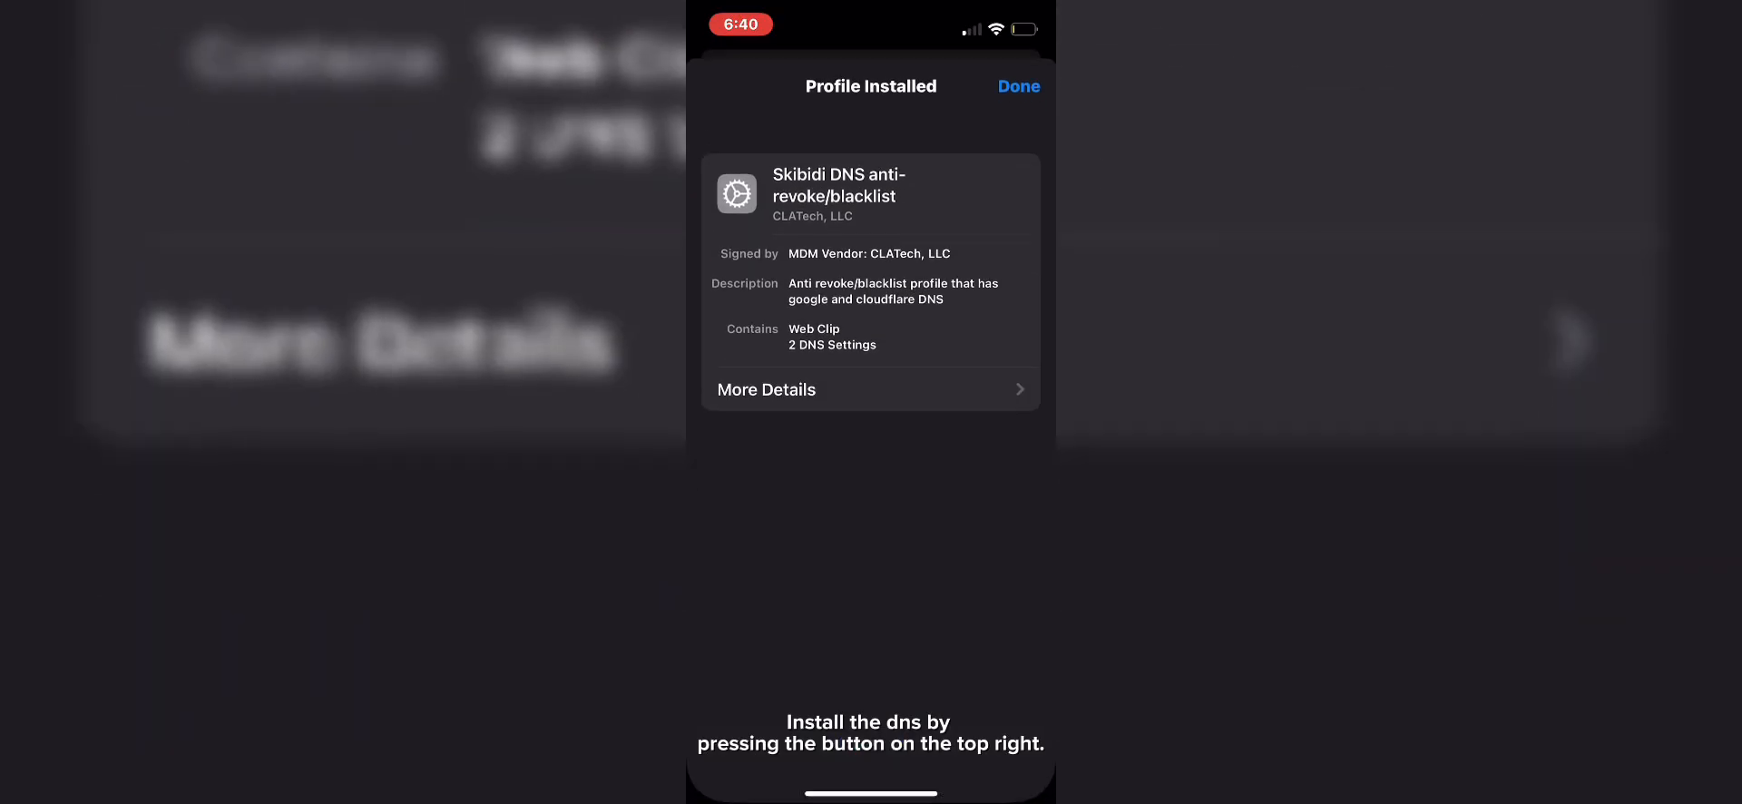
left_click(1016, 86)
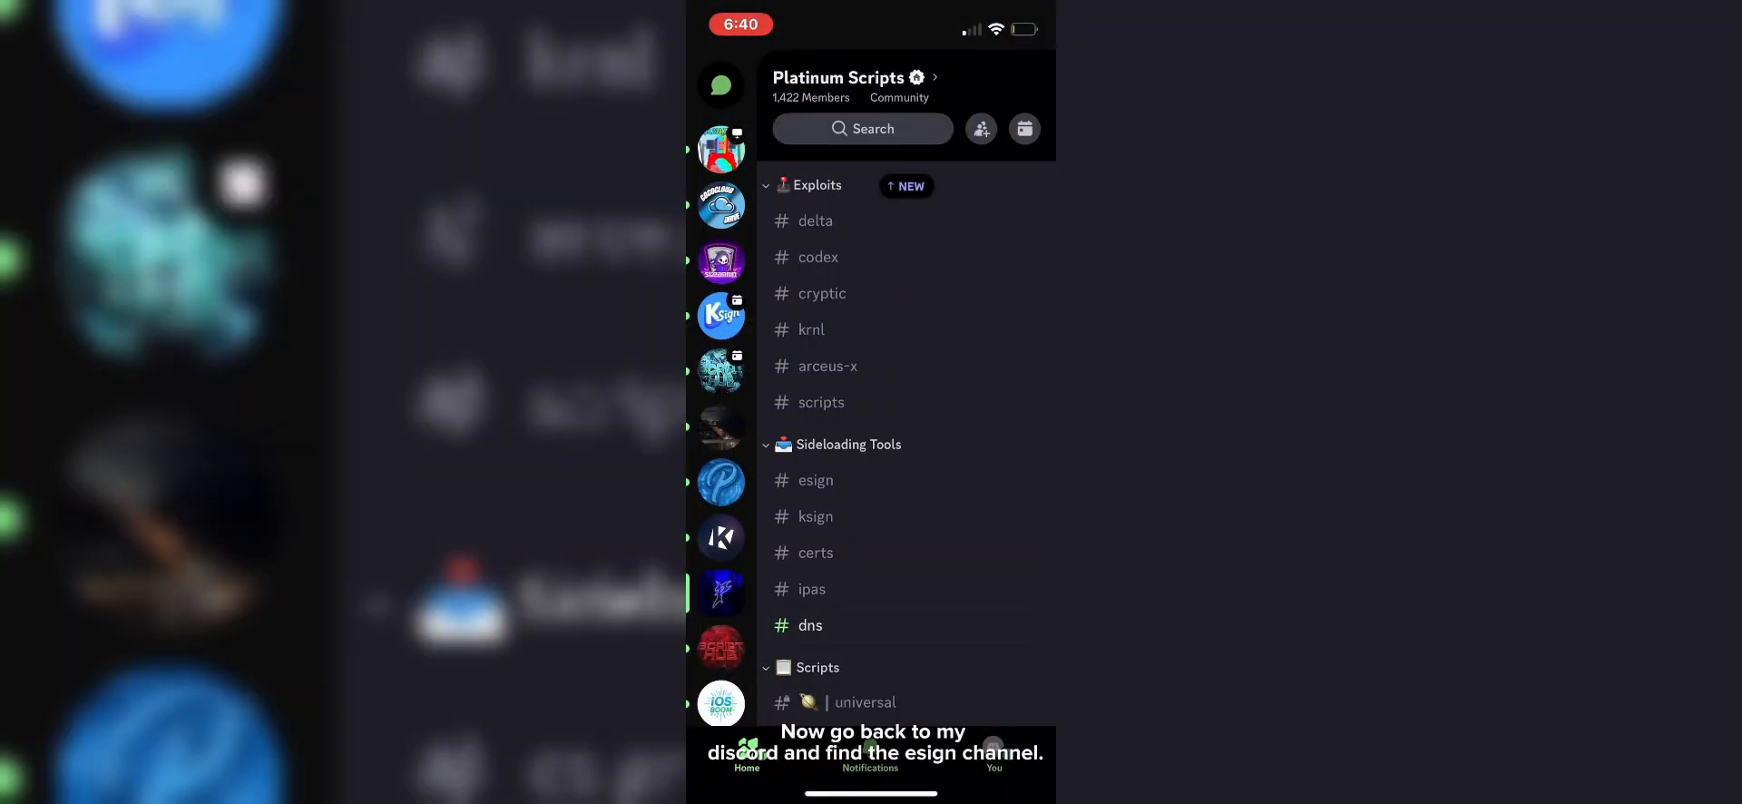
Open the #esign channel under Sideloading Tools in Platinum Scripts.
left_click(816, 480)
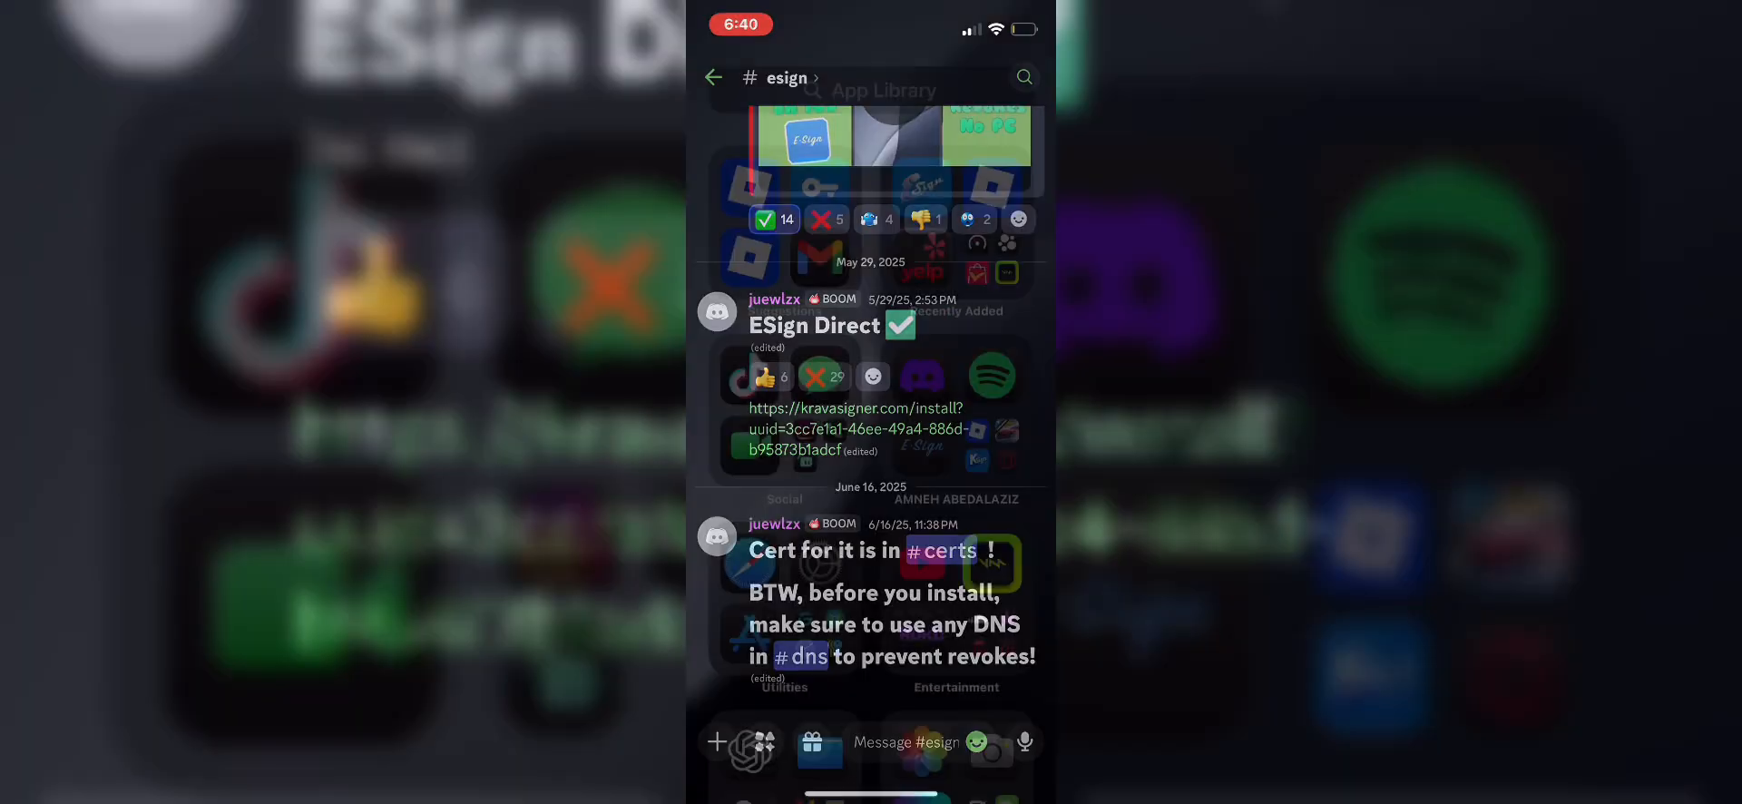
Trust the Dtt Technology Co.,Ltd. developer in VPN & Device Management and restart.
type("esi")
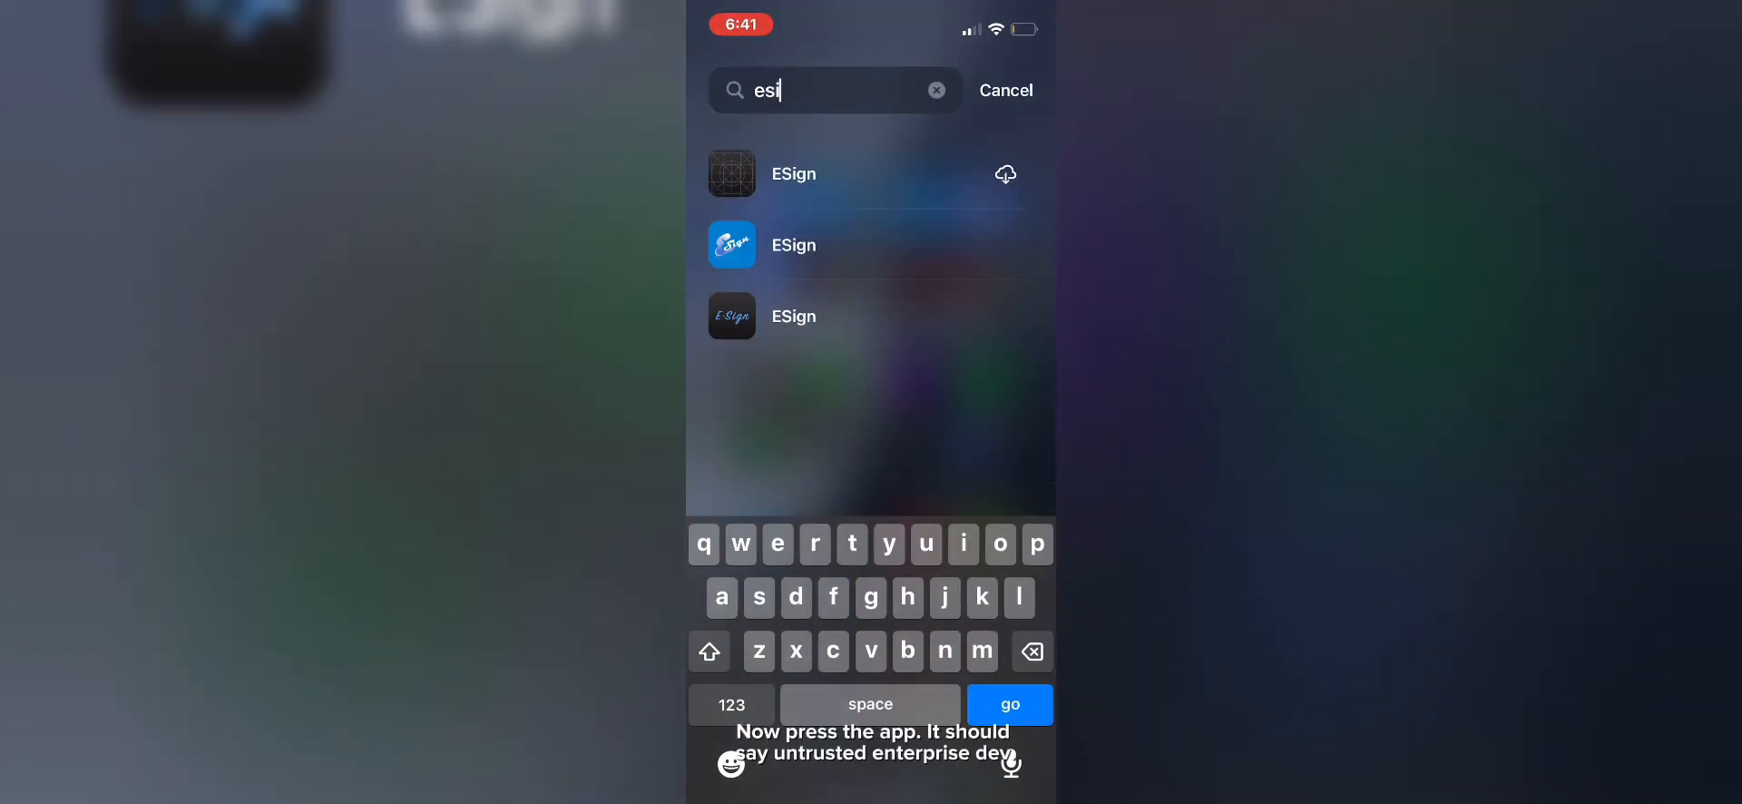
left_click(793, 317)
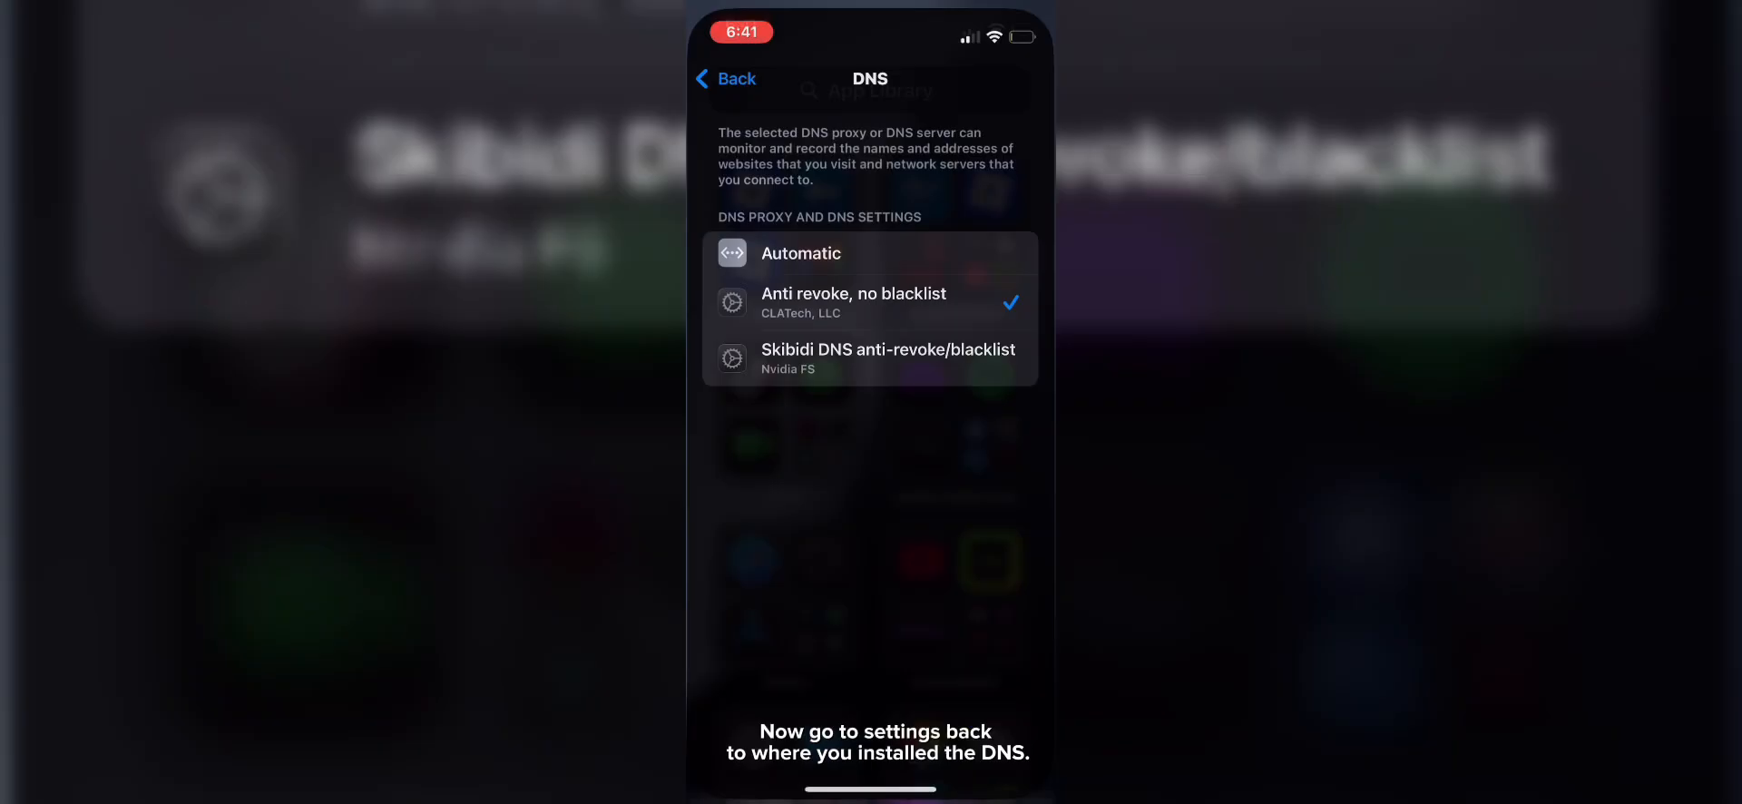
left_click(723, 79)
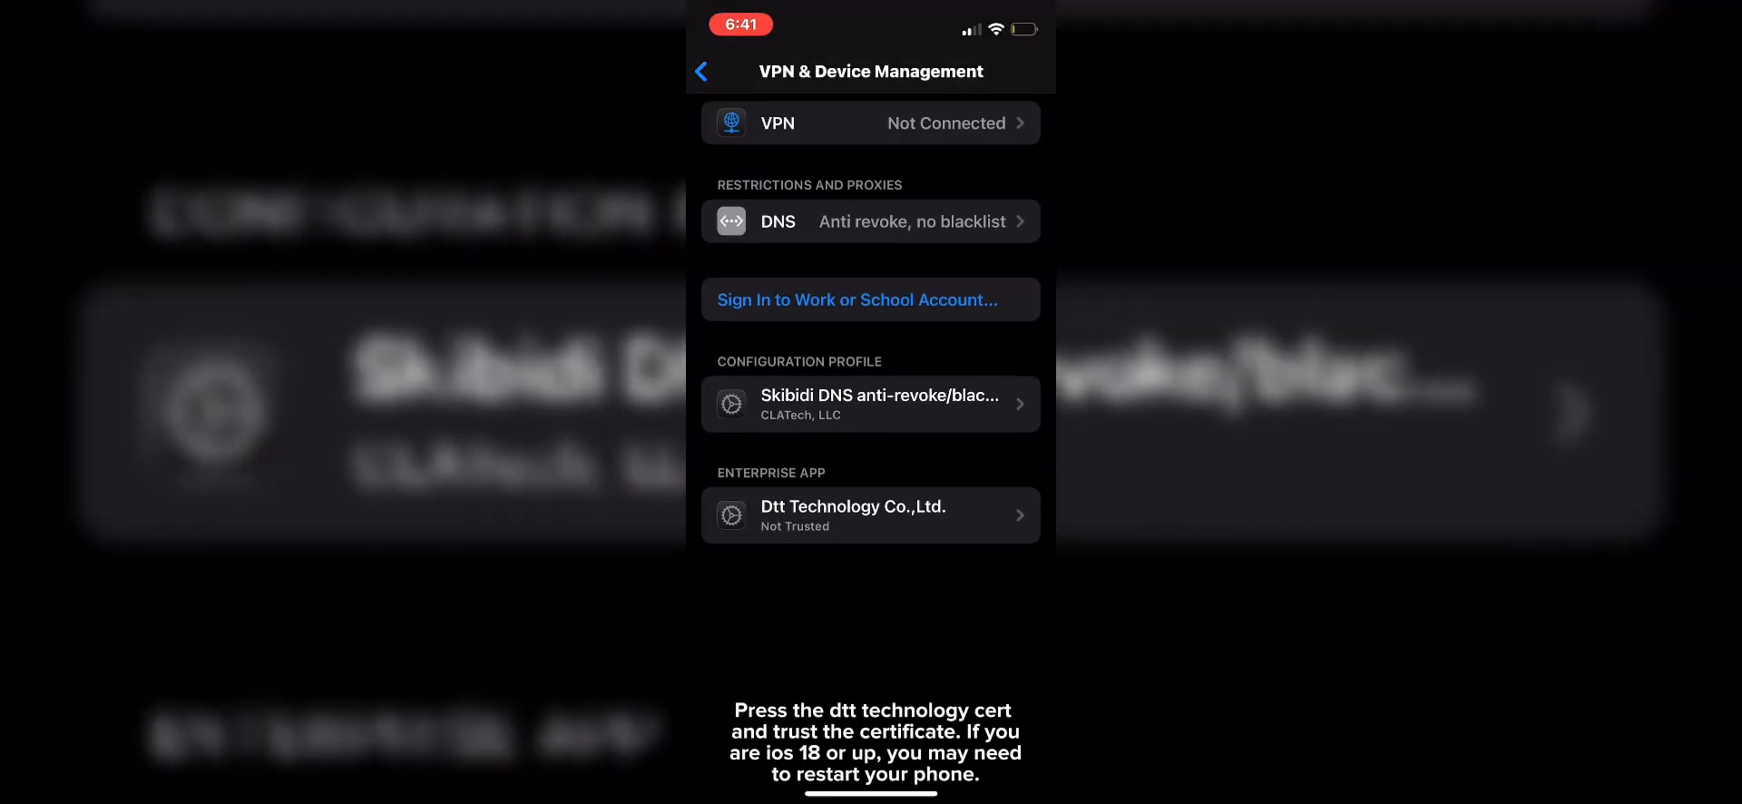
left_click(870, 515)
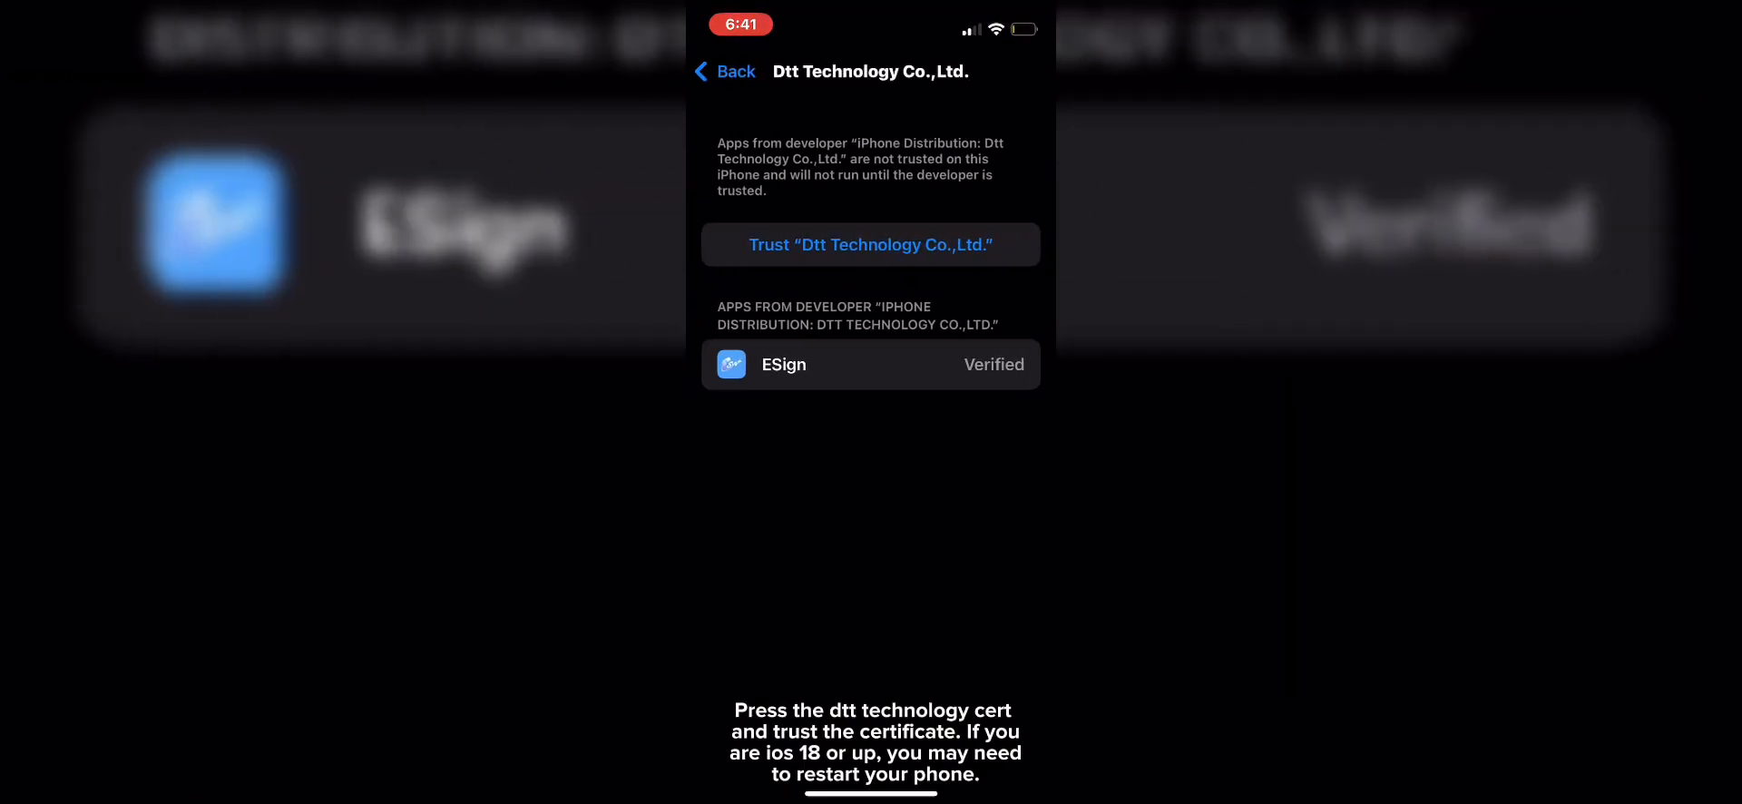
left_click(870, 244)
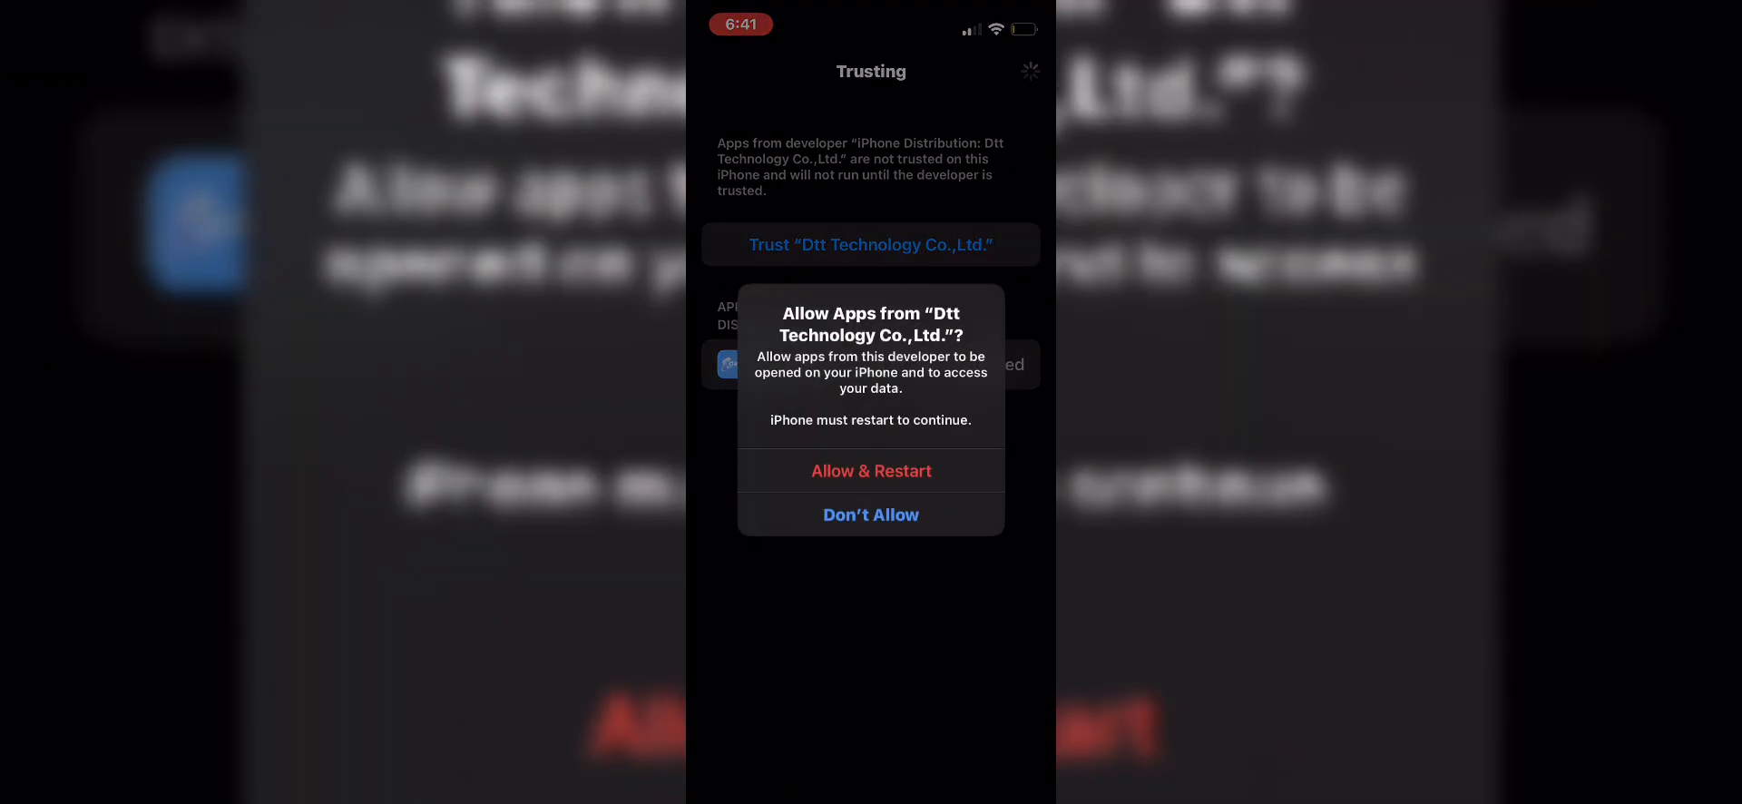
left_click(871, 471)
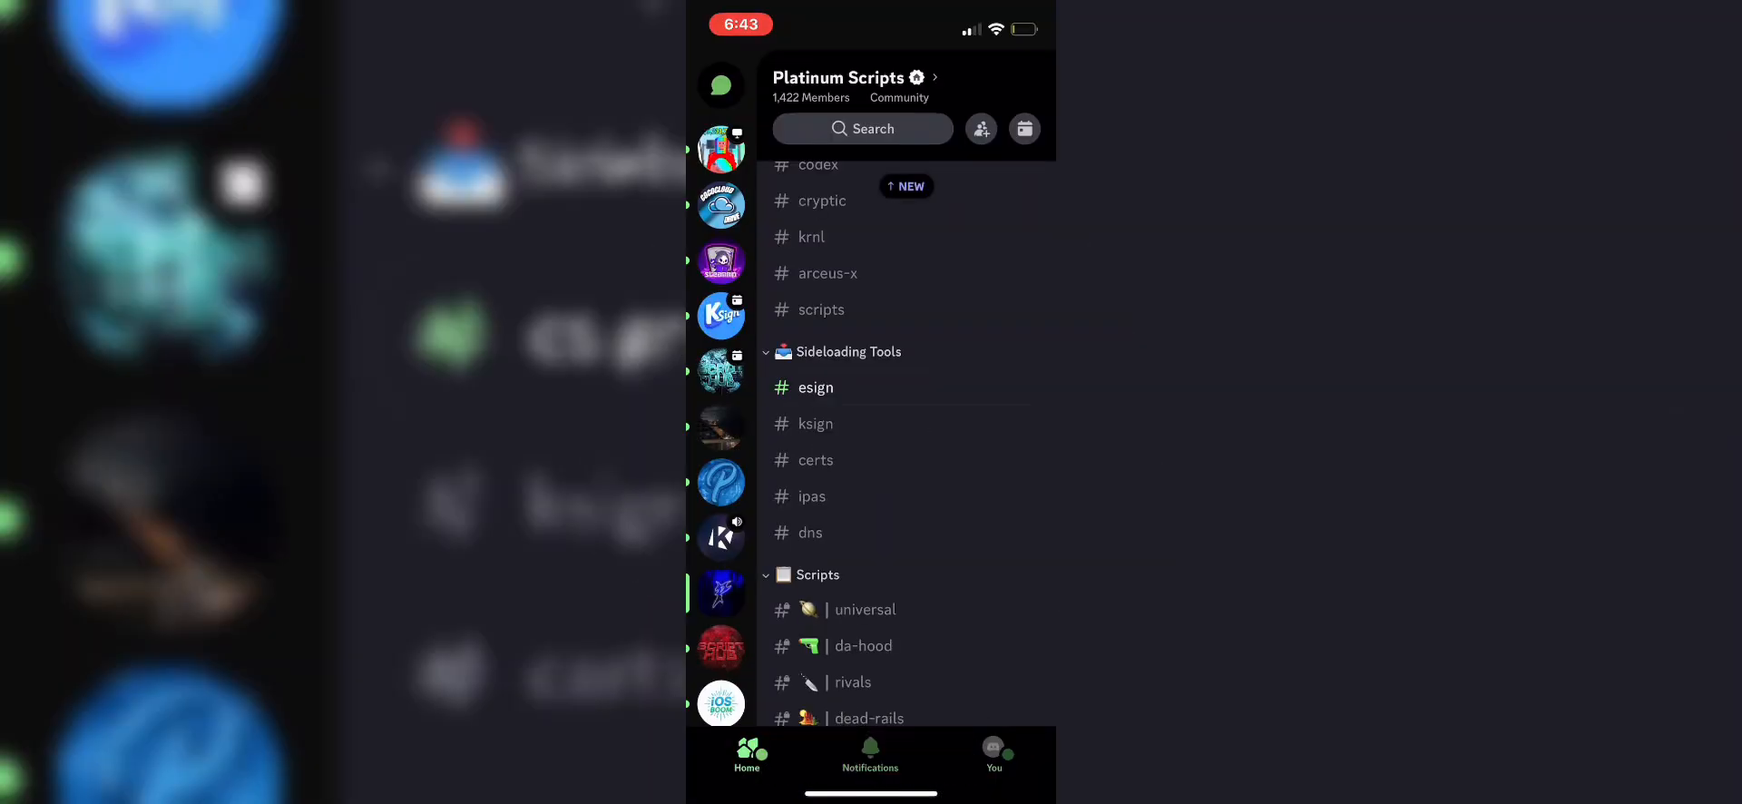
Open Dtt_Technology_Co.Ltd.zip from #certs and send it on via Open in….
left_click(815, 460)
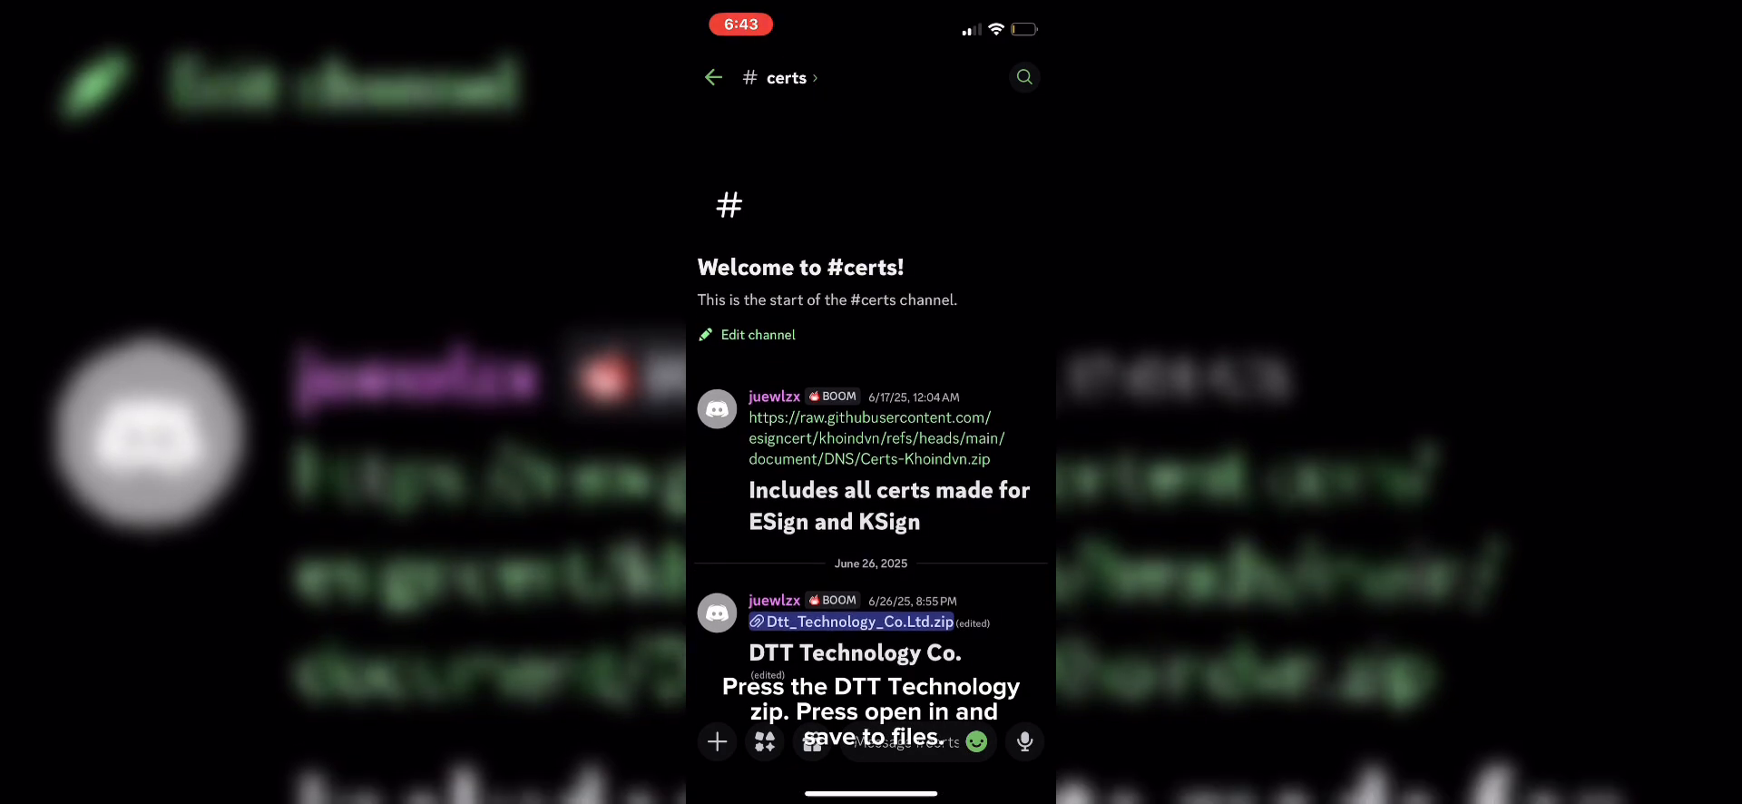
left_click(851, 621)
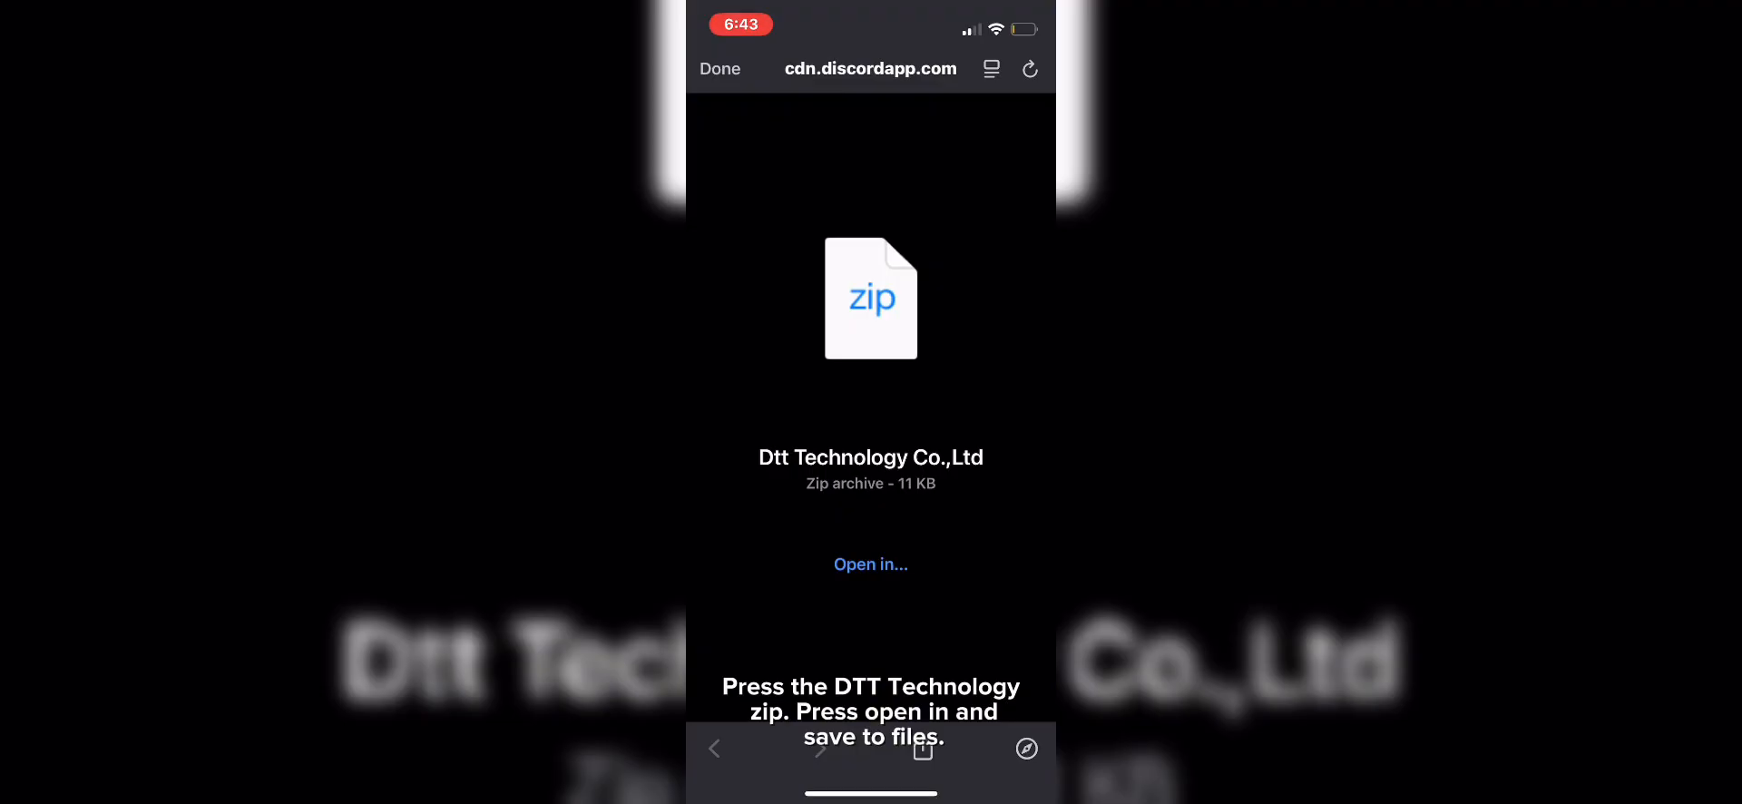
left_click(871, 565)
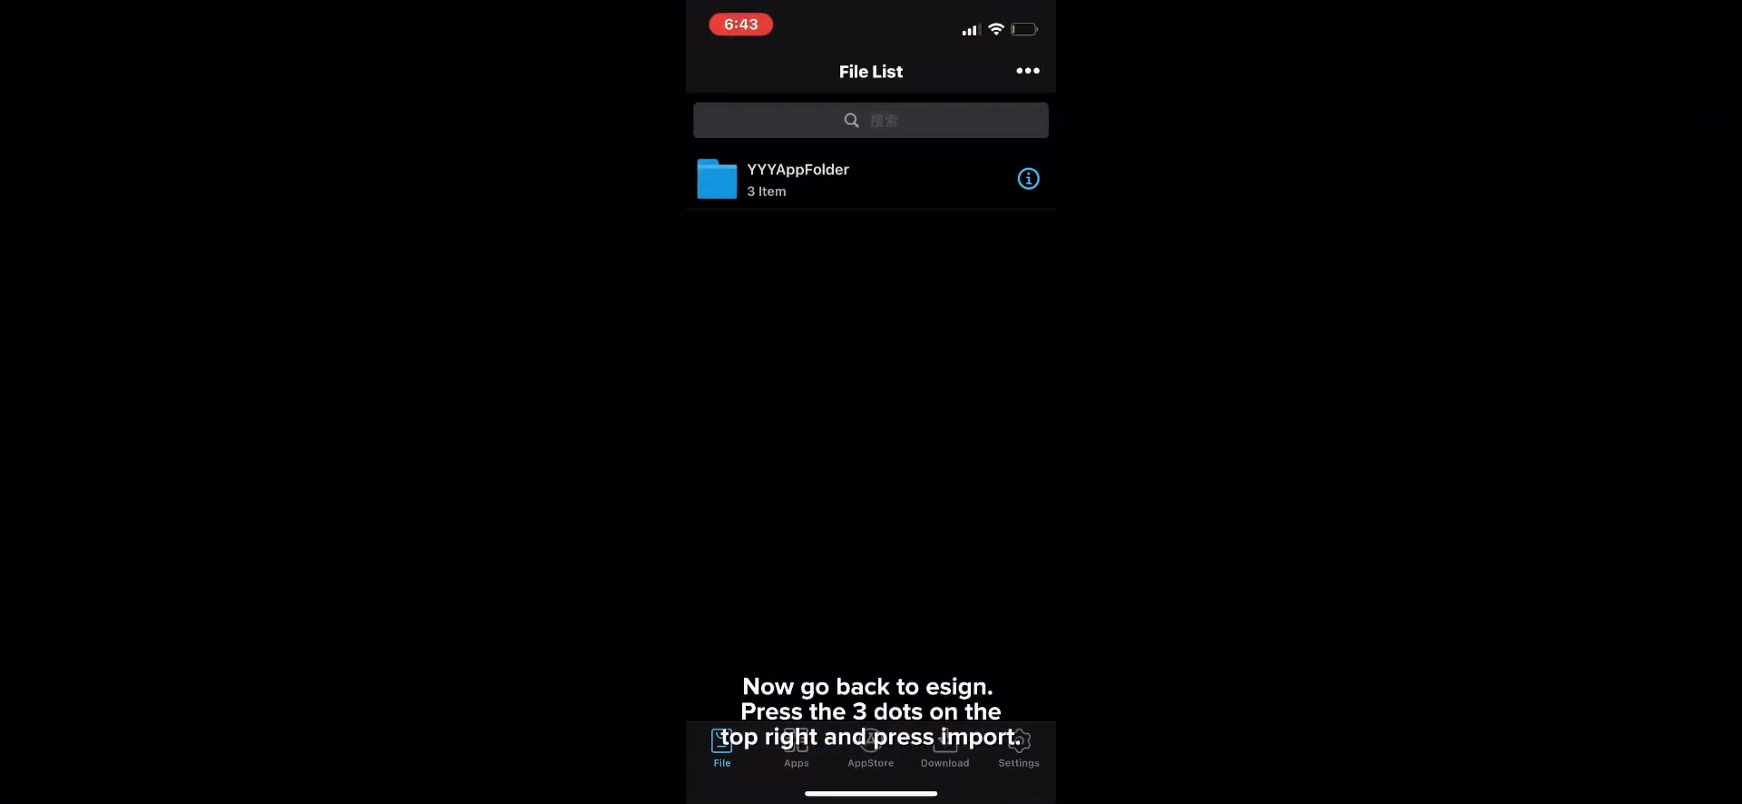
Import the Dtt Technology certificate zip into ESign and unzip it.
left_click(1026, 71)
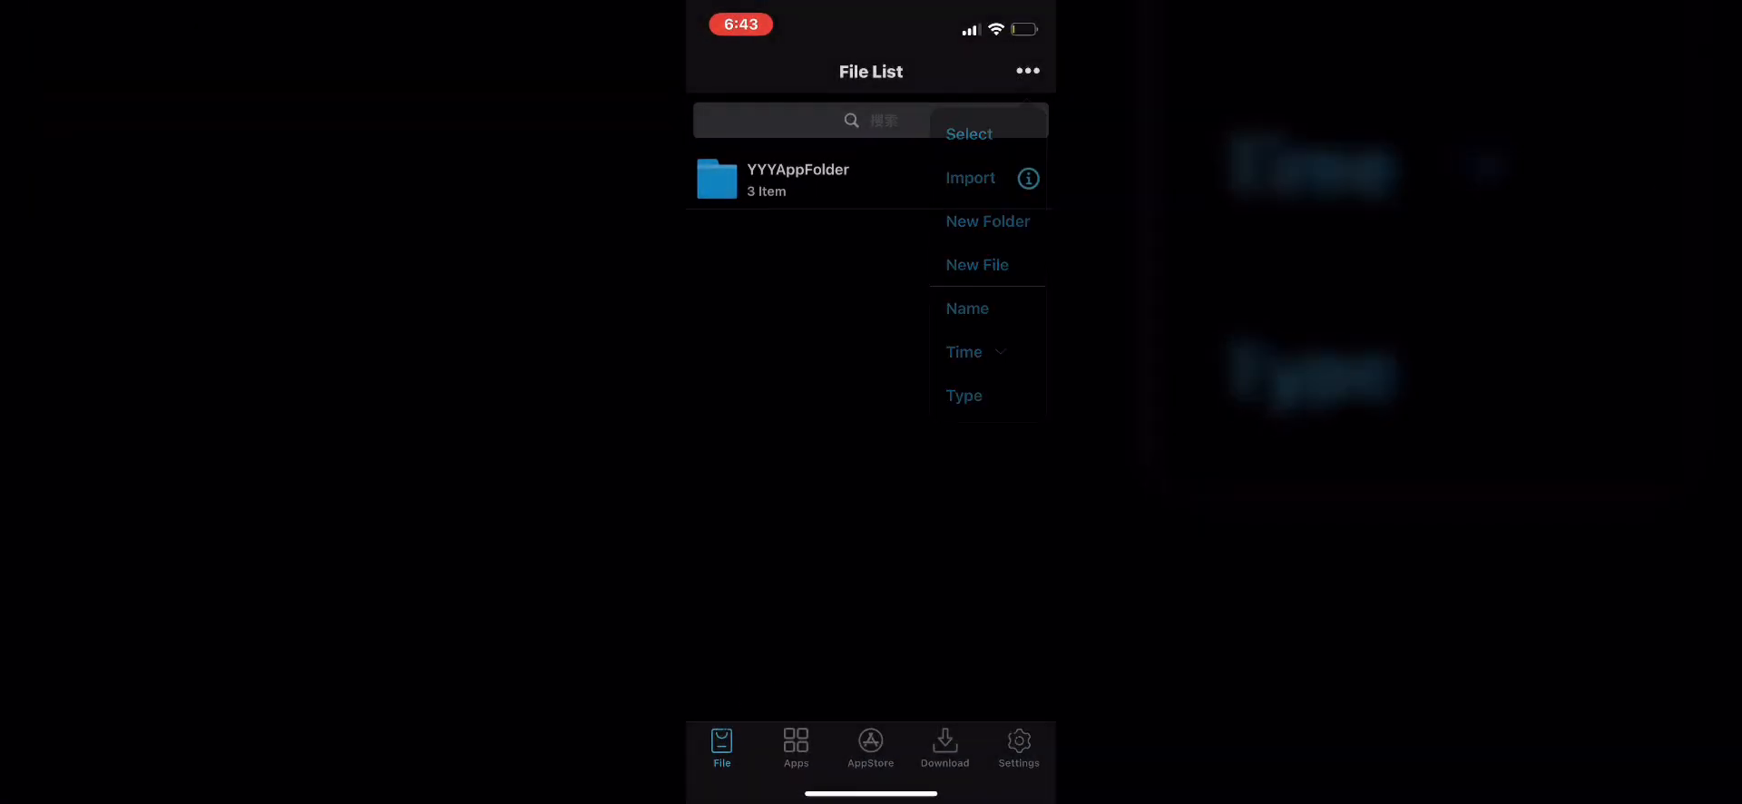
left_click(969, 178)
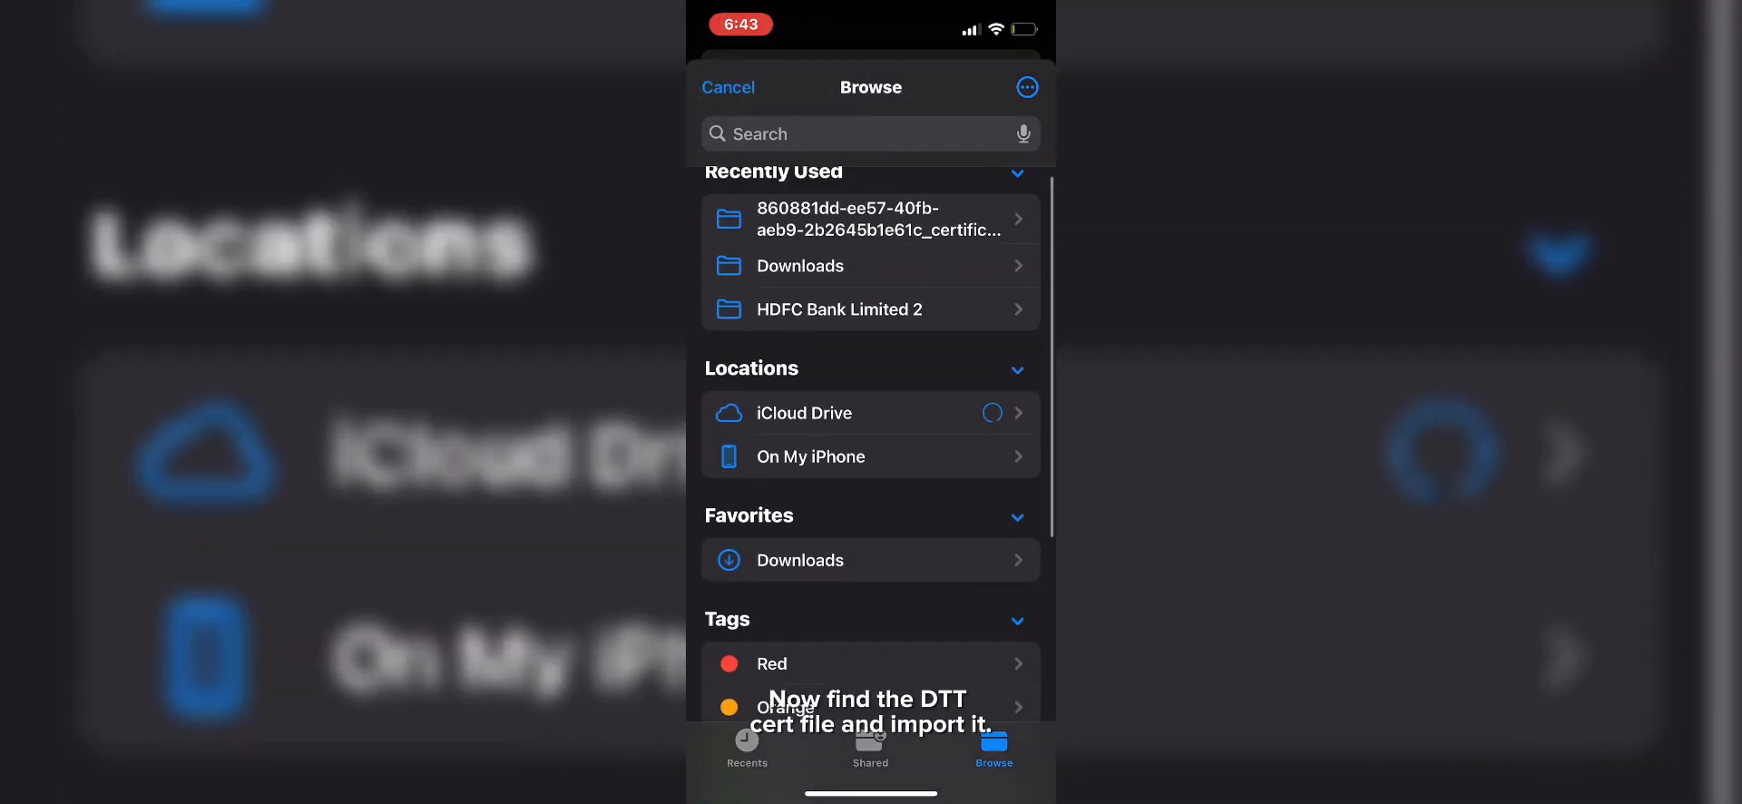
left_click(811, 456)
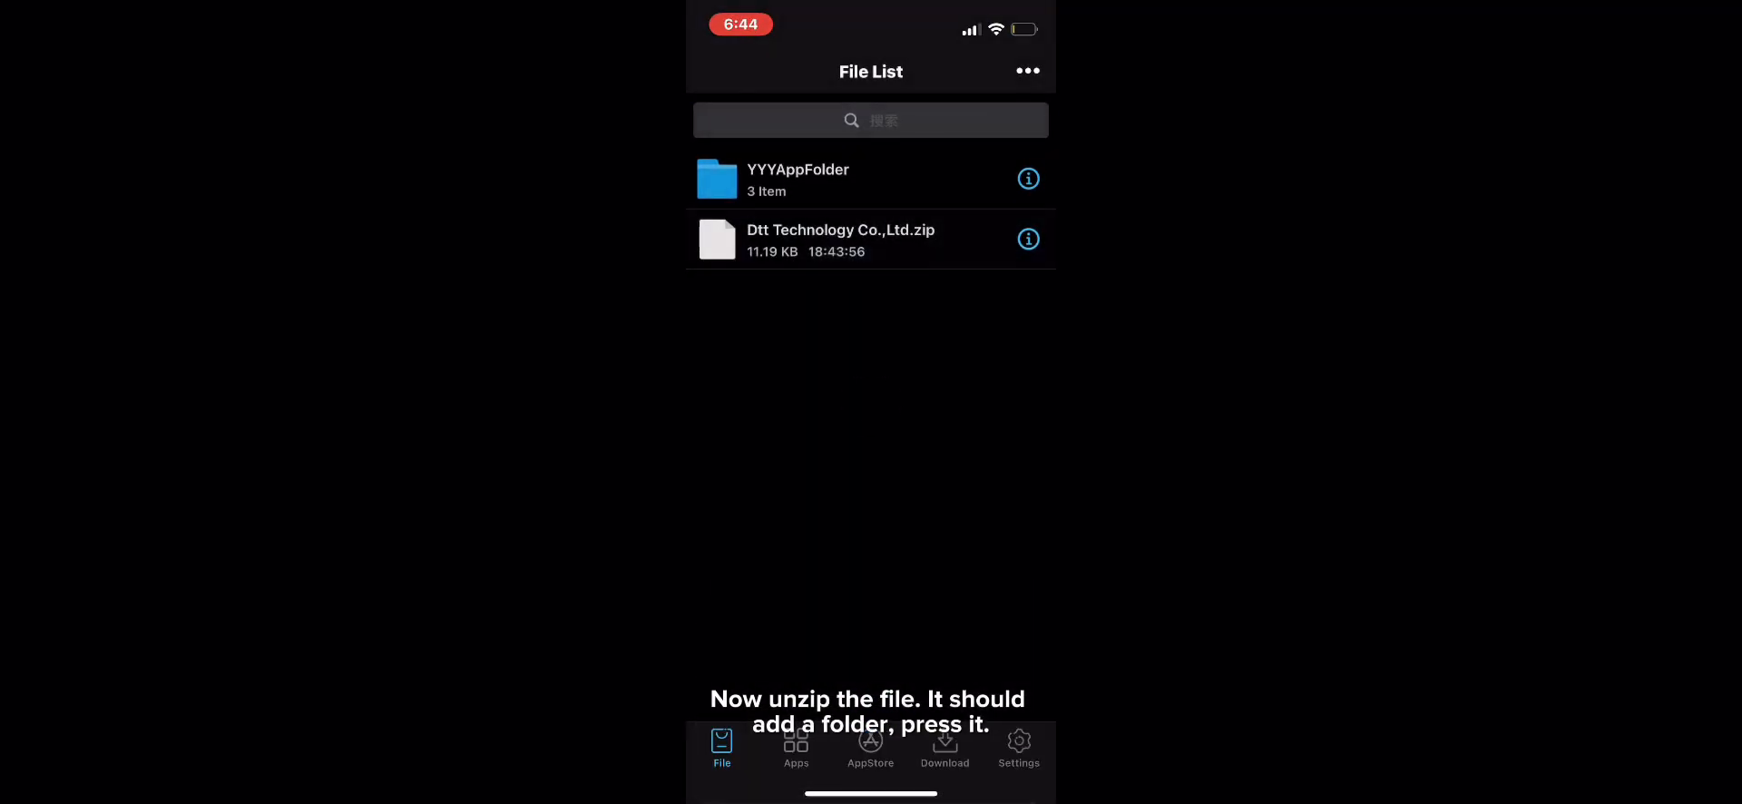
left_click(841, 238)
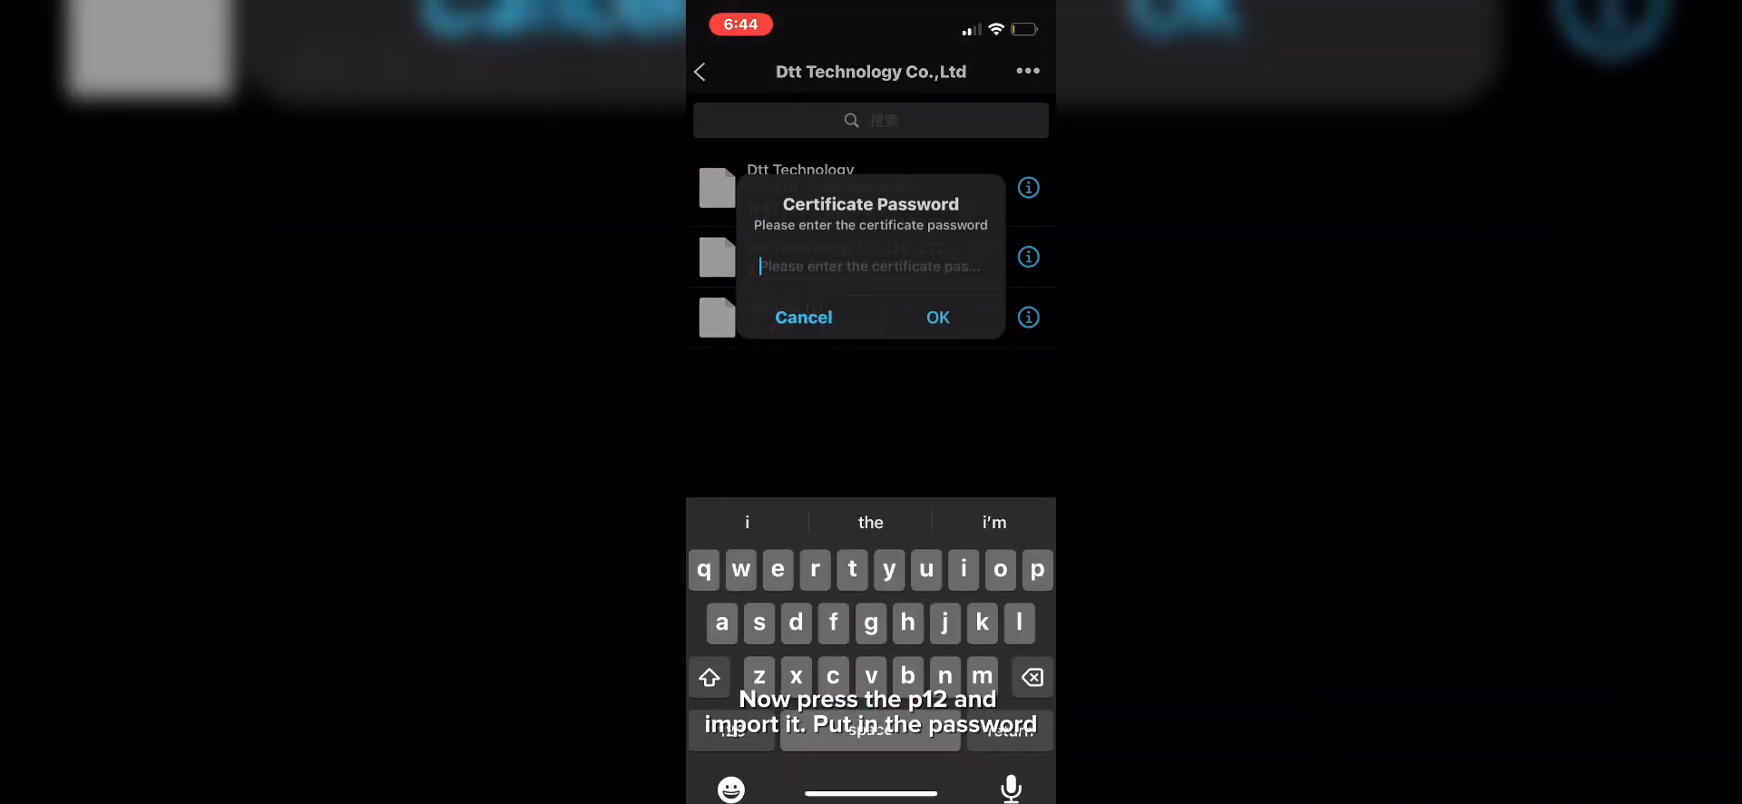
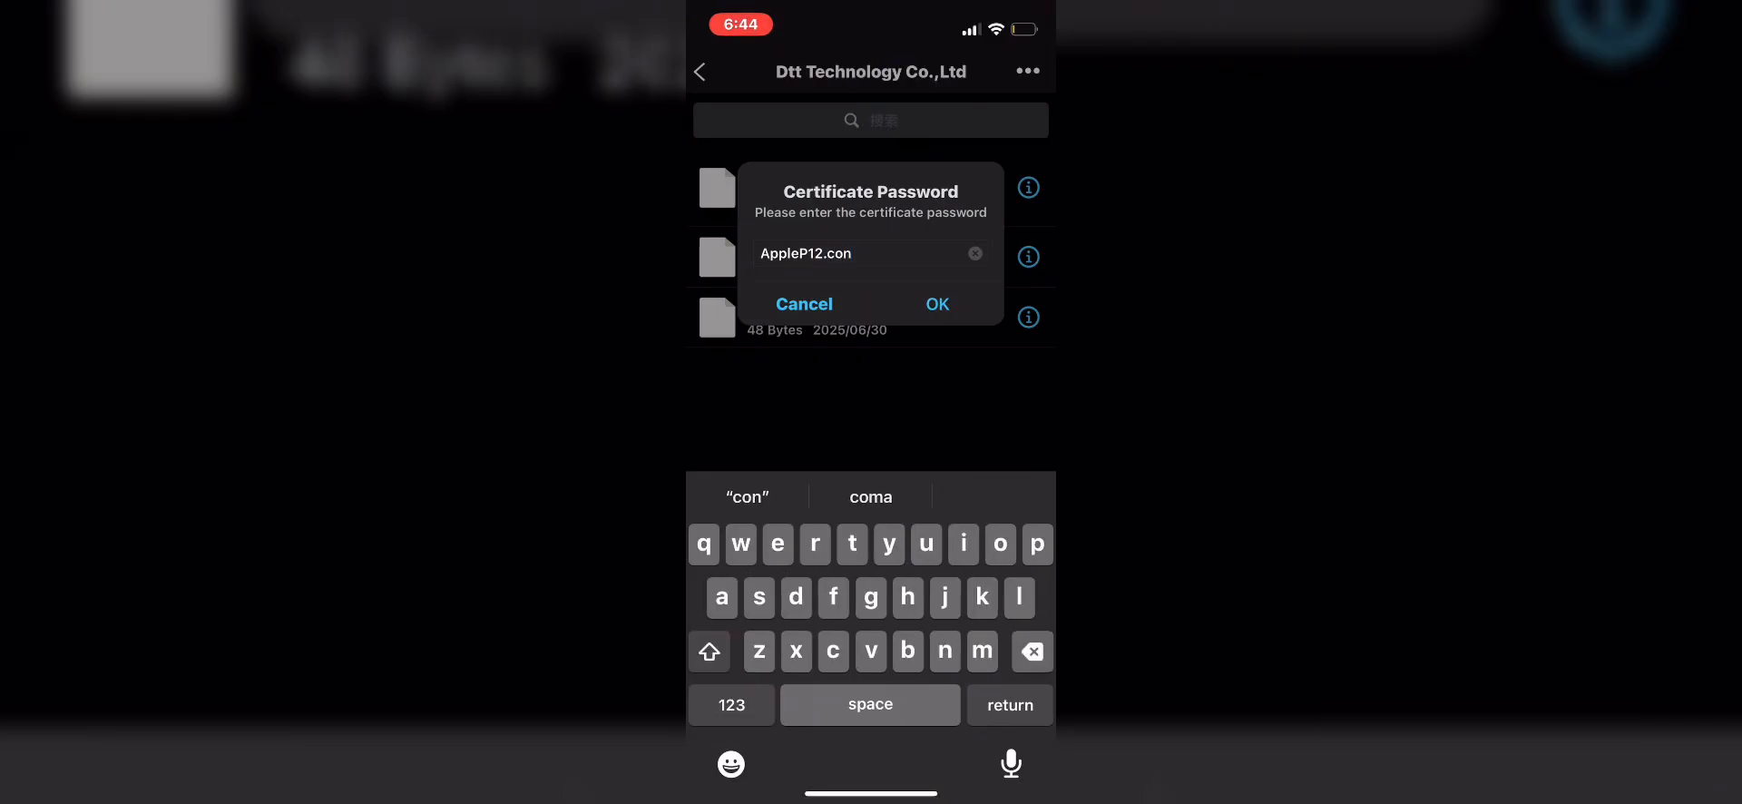
left_click(936, 303)
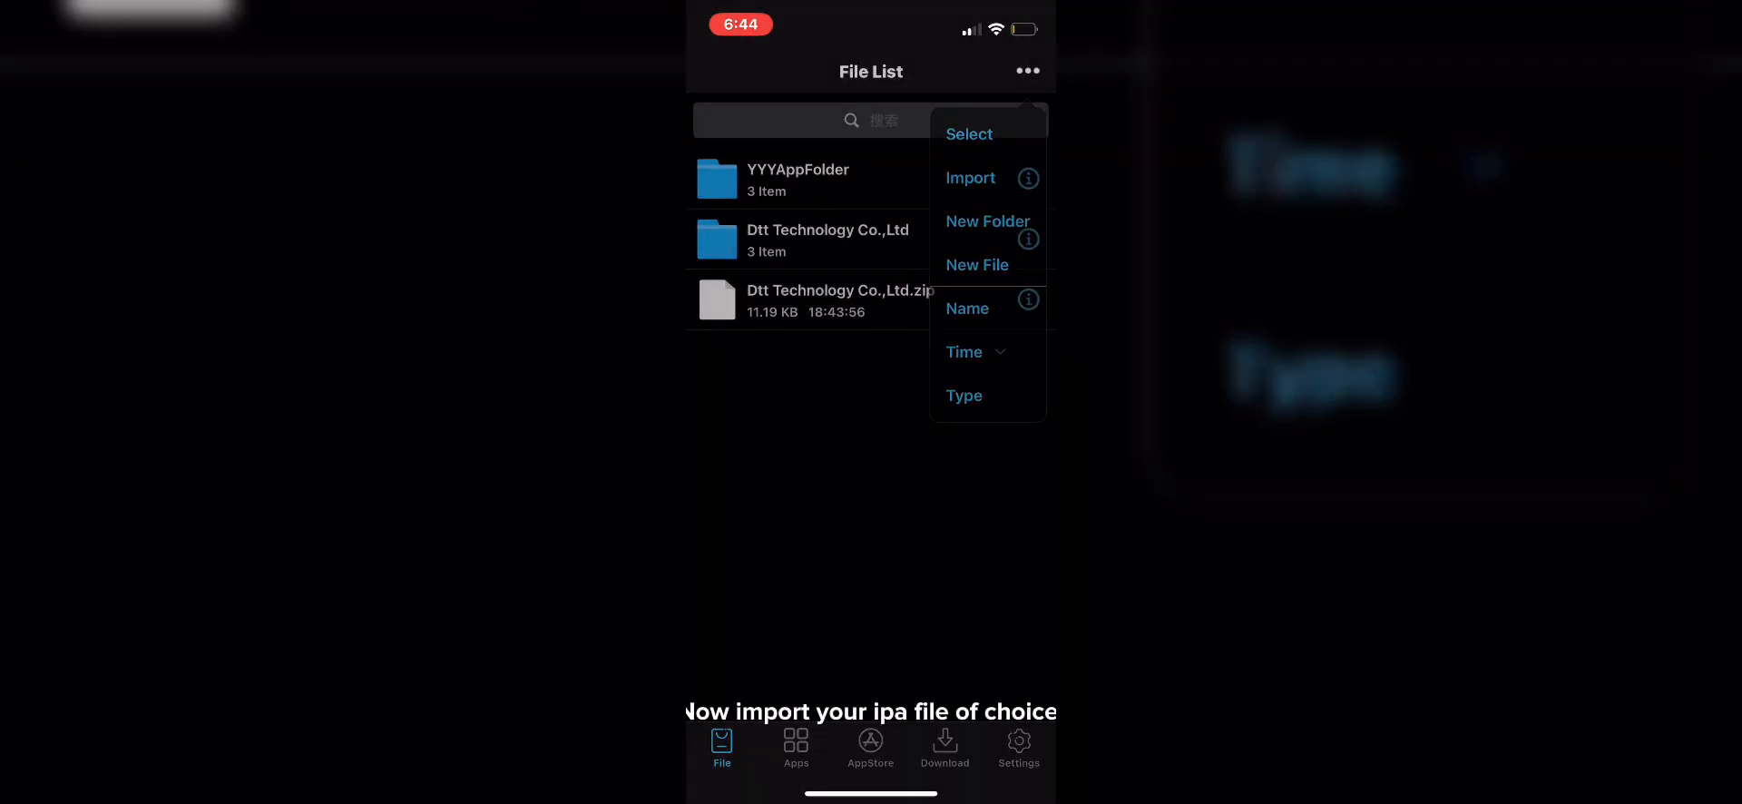
Import Delta-2.675.715 2.ipa into ESign from the Recents file list.
left_click(969, 178)
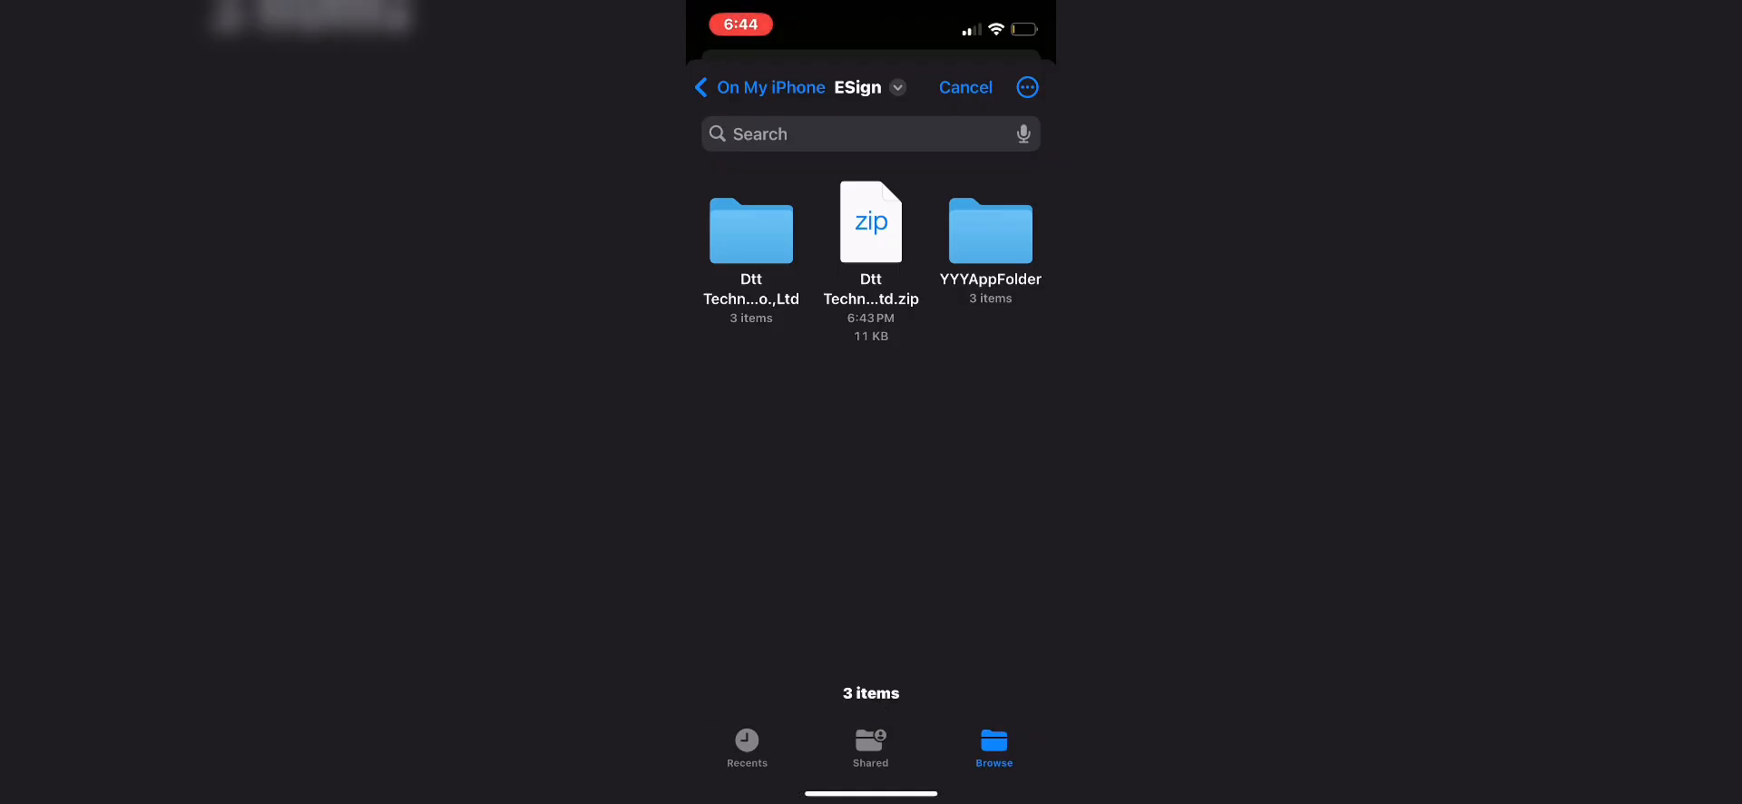
left_click(746, 746)
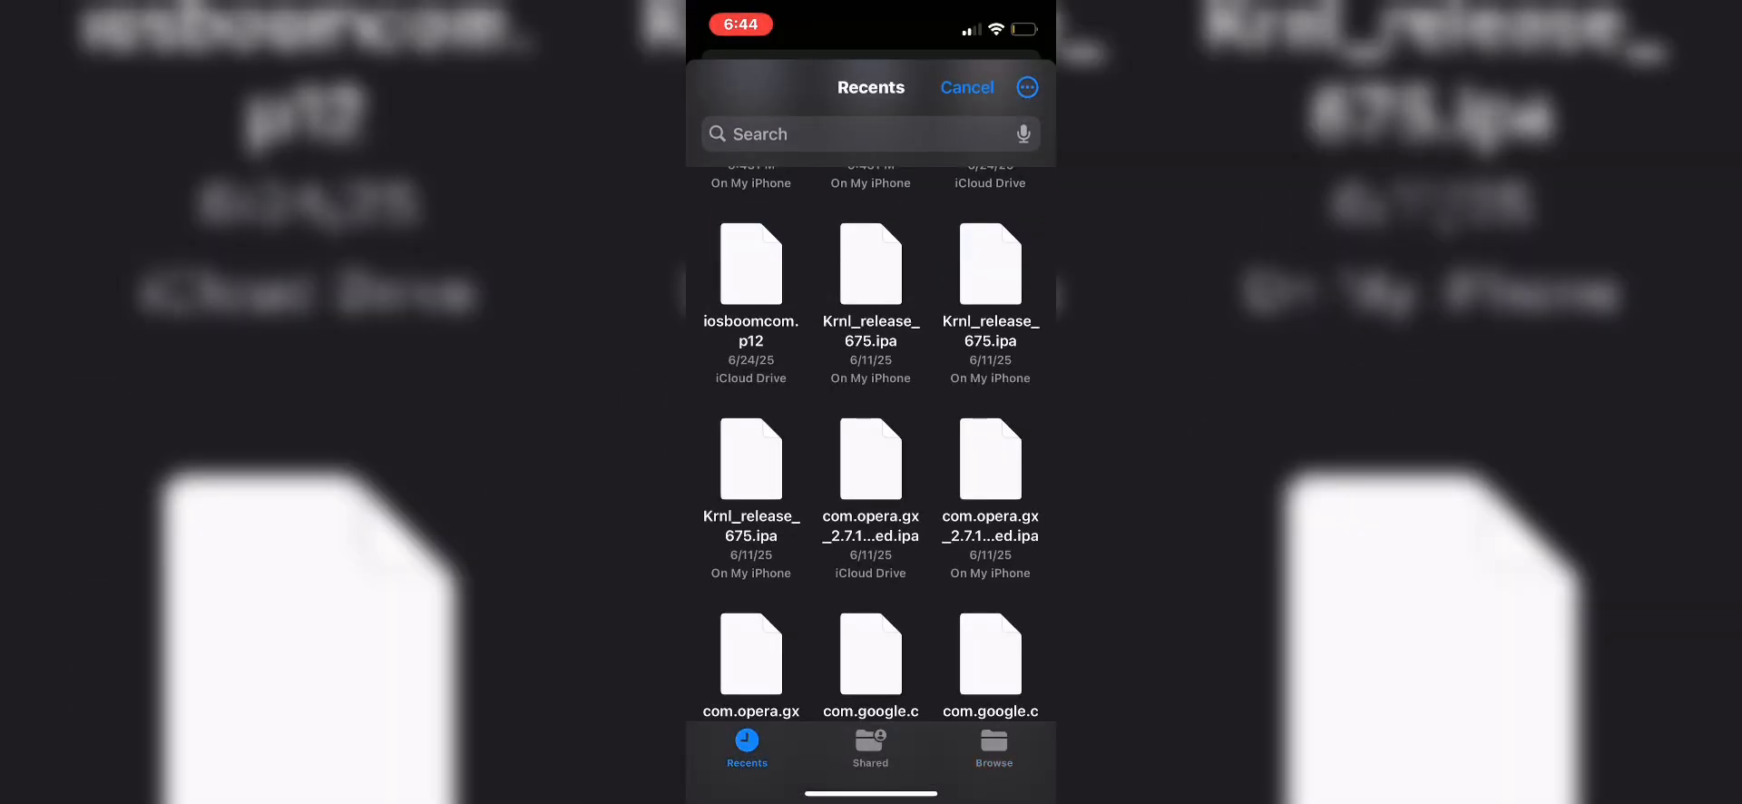
scroll("down", 3)
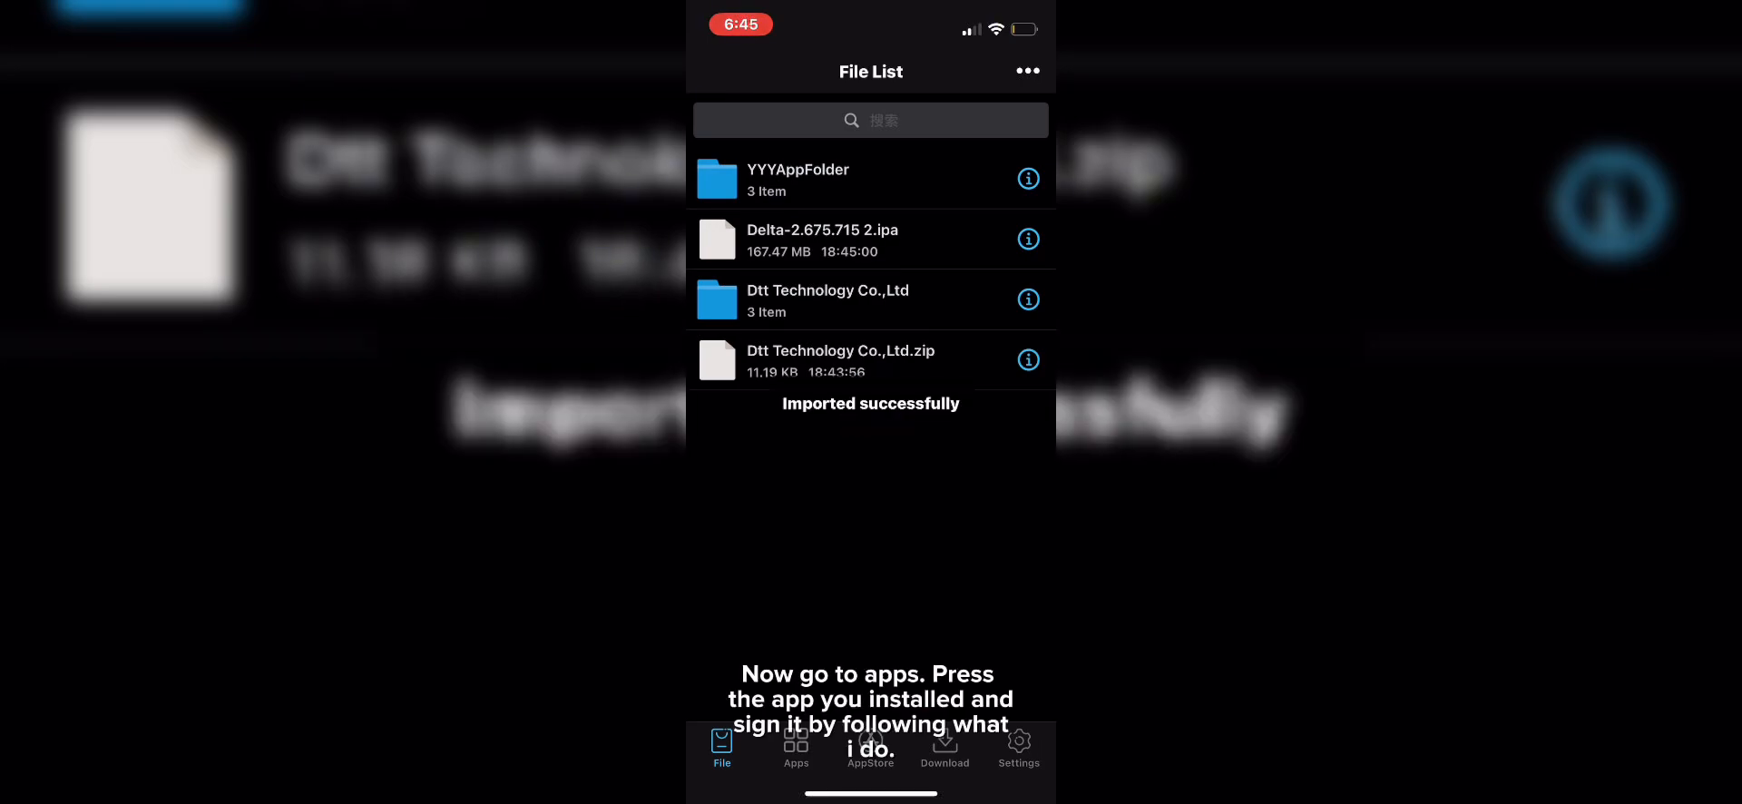
Sign Delta with the Dtt Technology certificate, install it, and launch it.
left_click(796, 750)
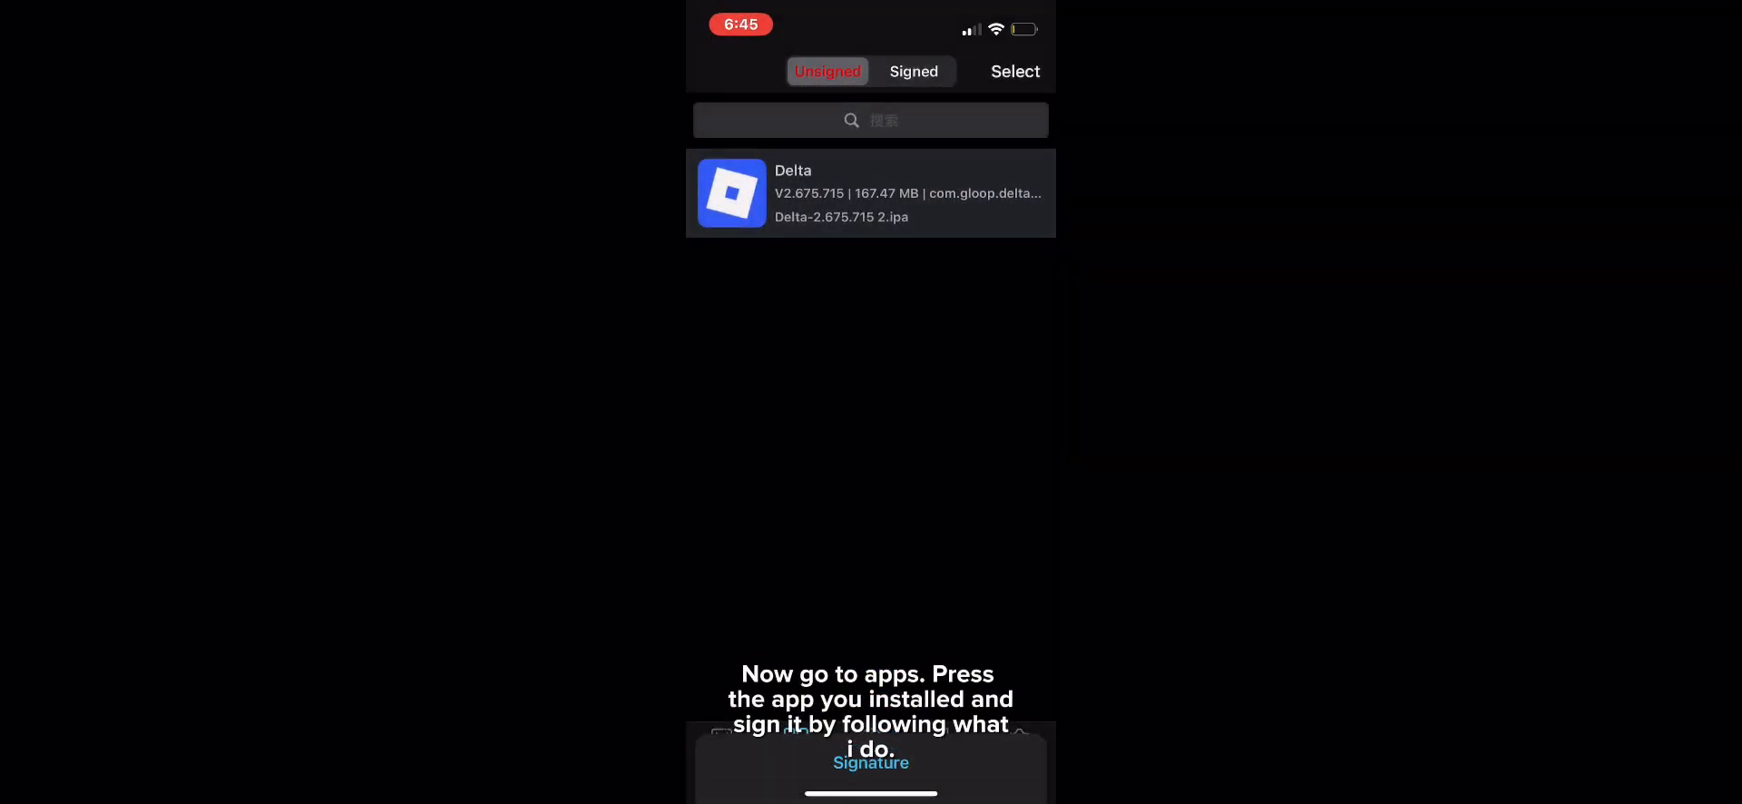
left_click(870, 193)
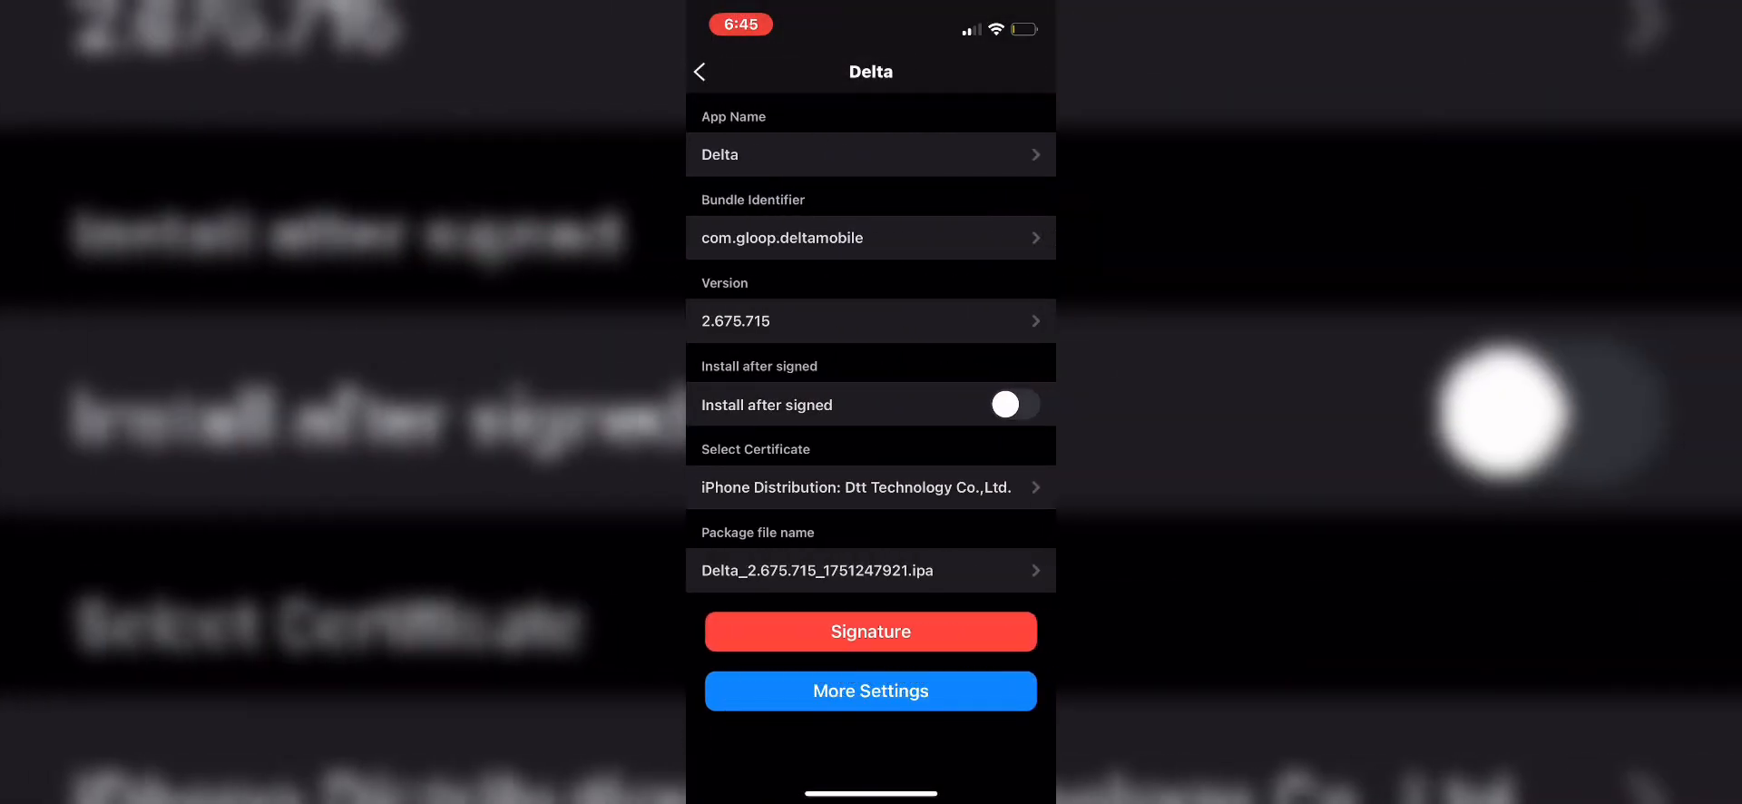
left_click(870, 631)
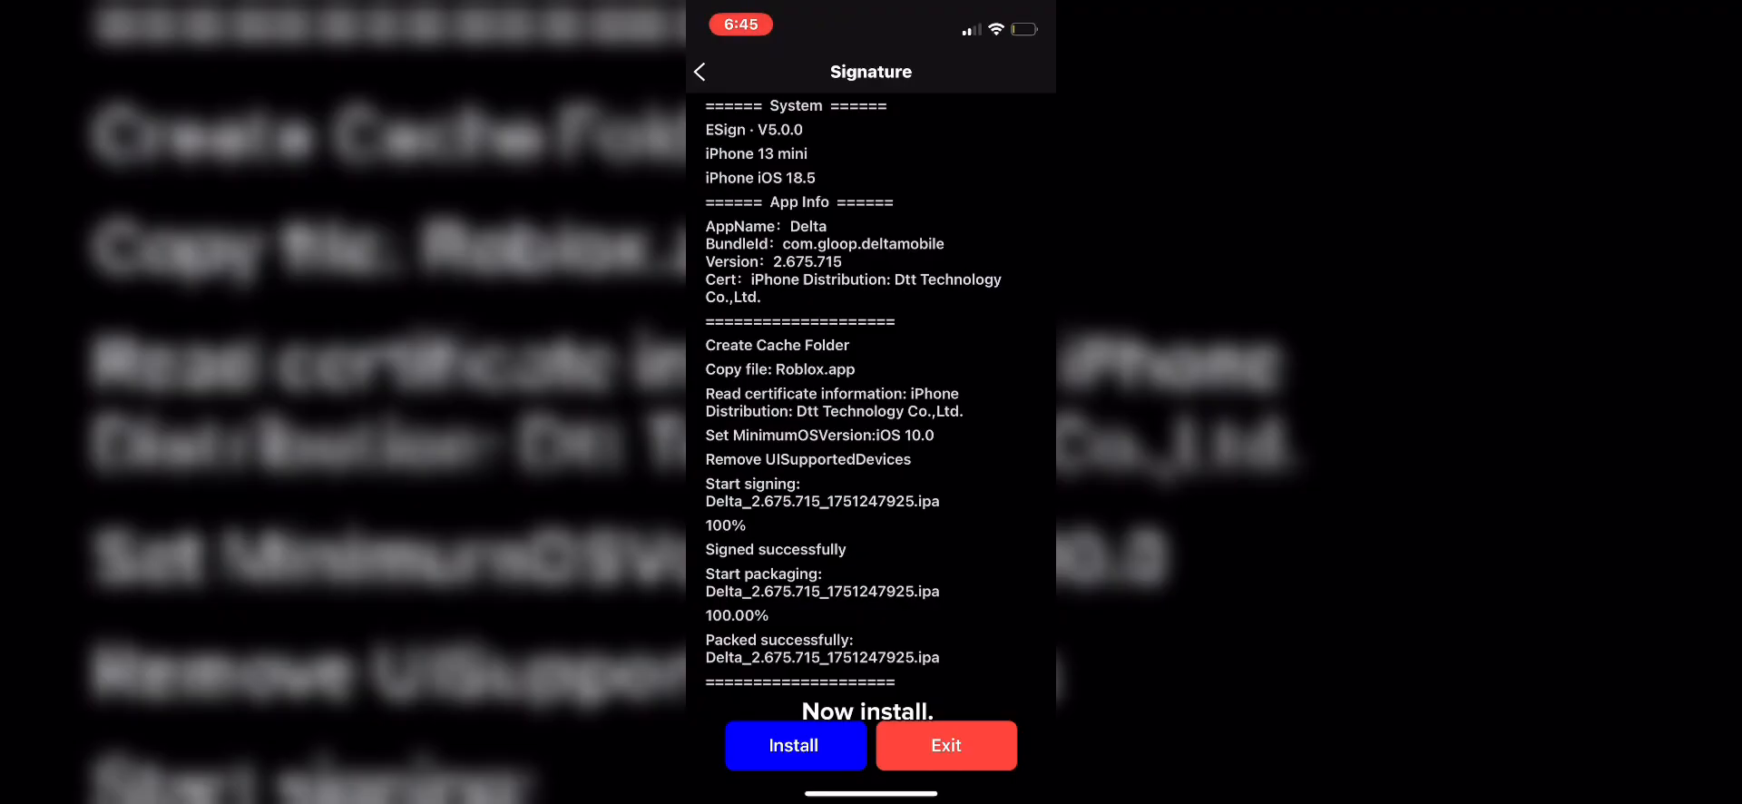
left_click(793, 745)
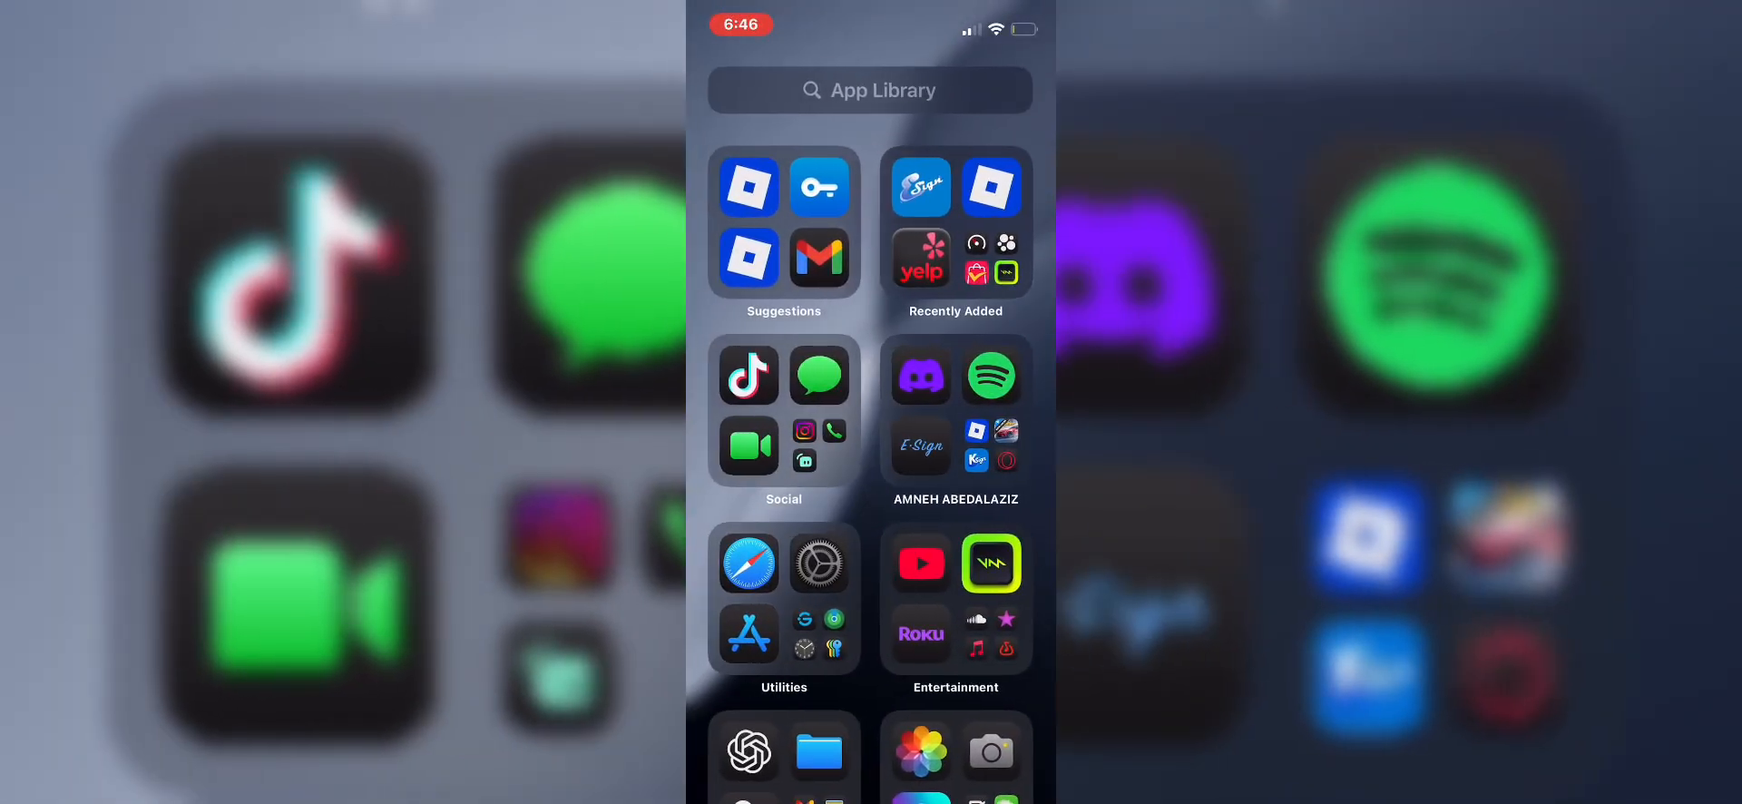
type("delta")
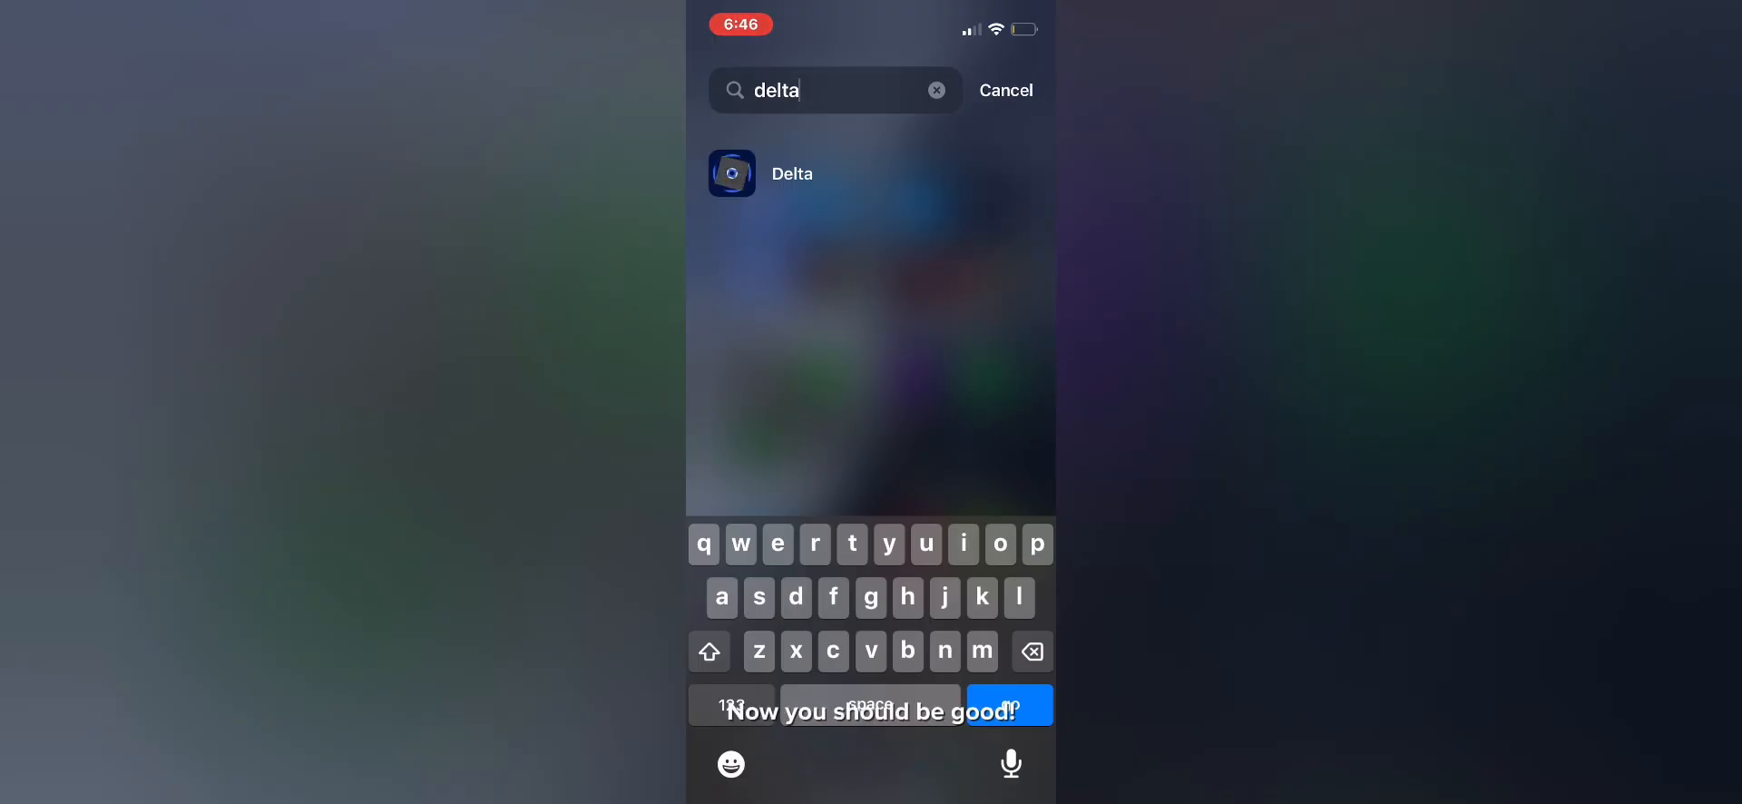
left_click(791, 173)
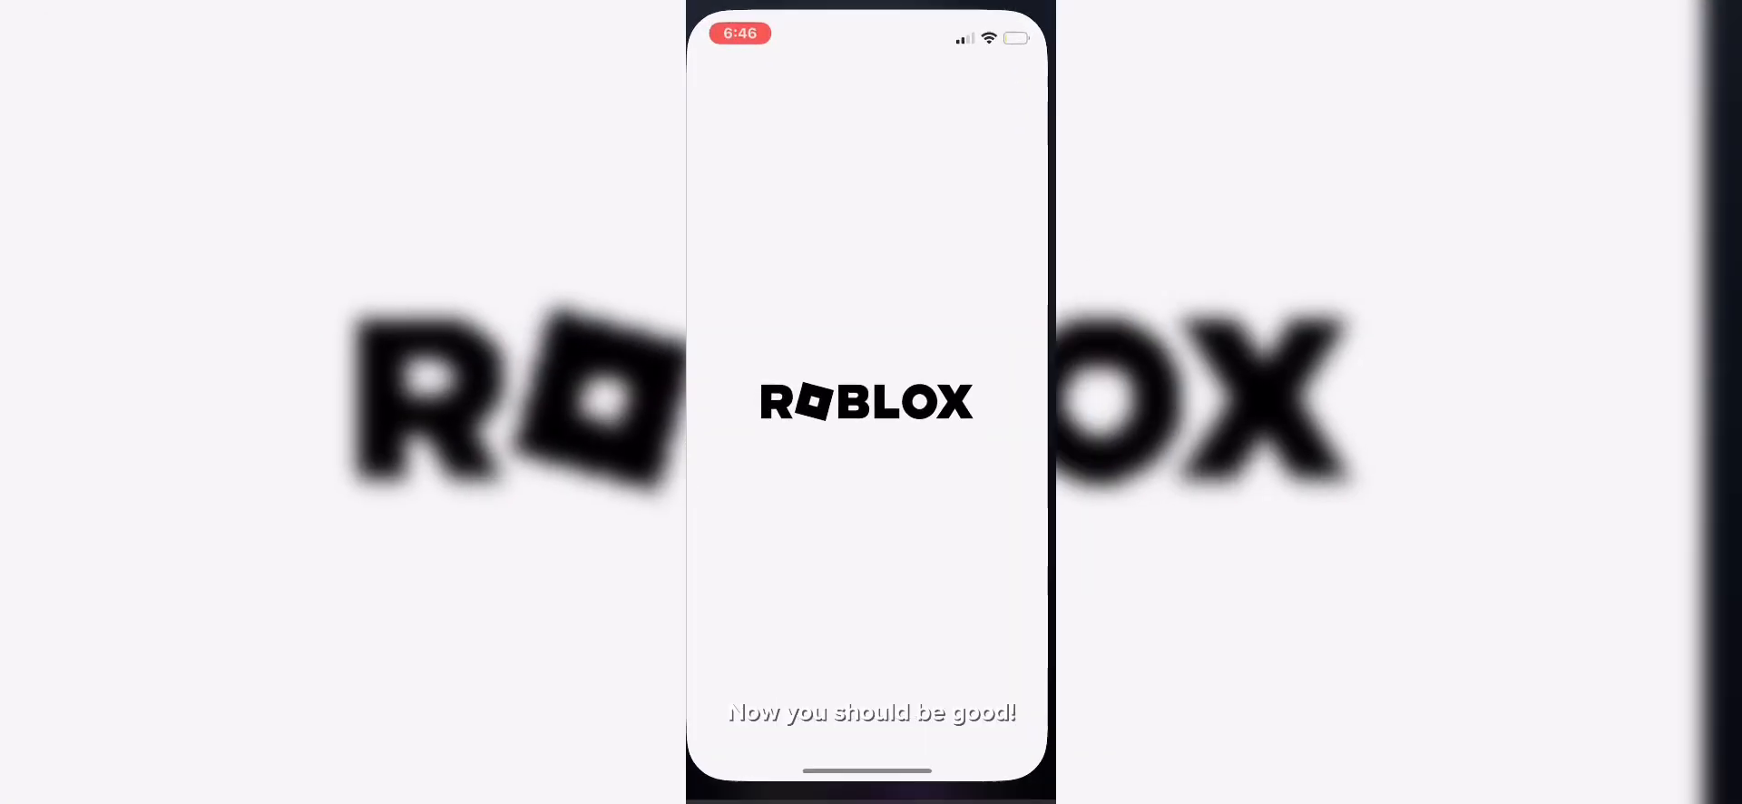